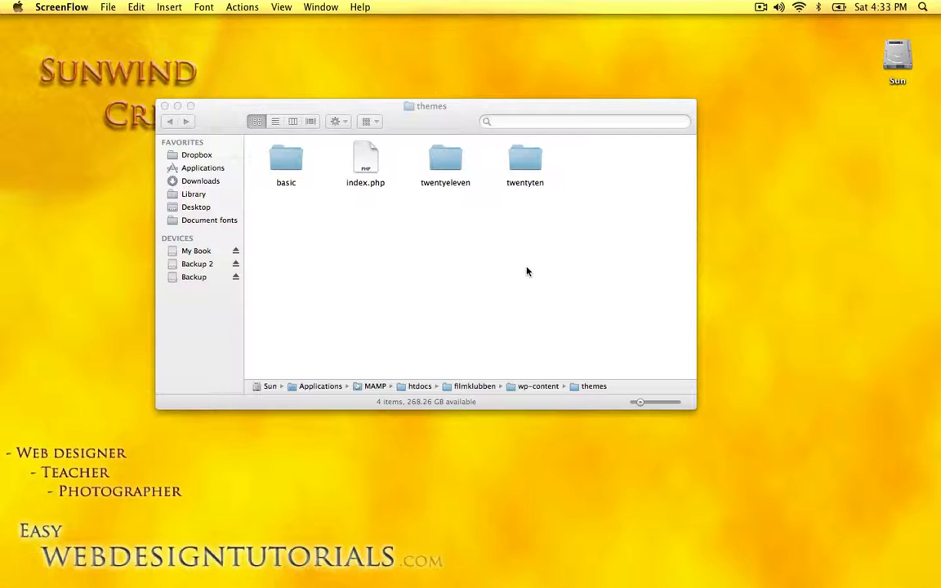
mouse_move(464, 110)
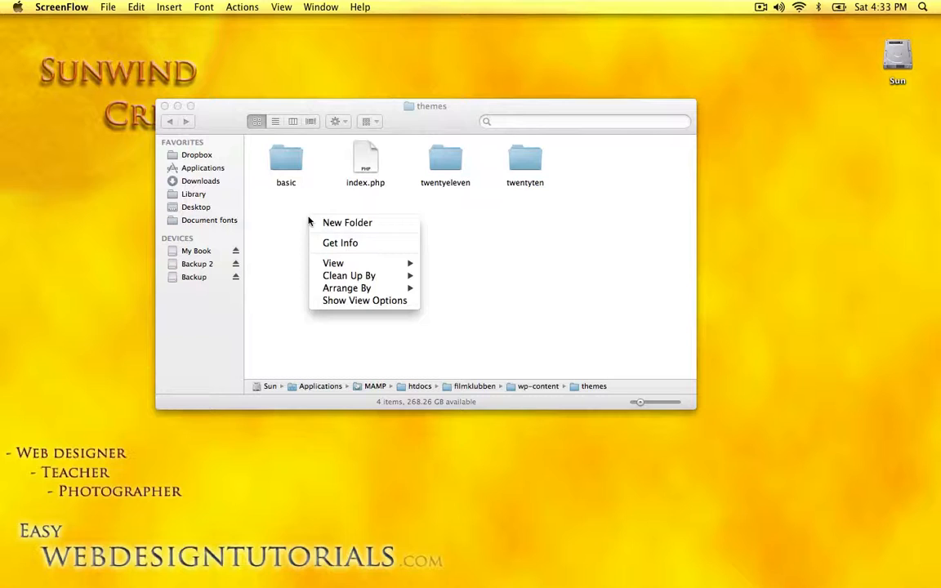
Create a folder named Basic-Child-Theme in the themes directory and go into it, empty
click(346, 222)
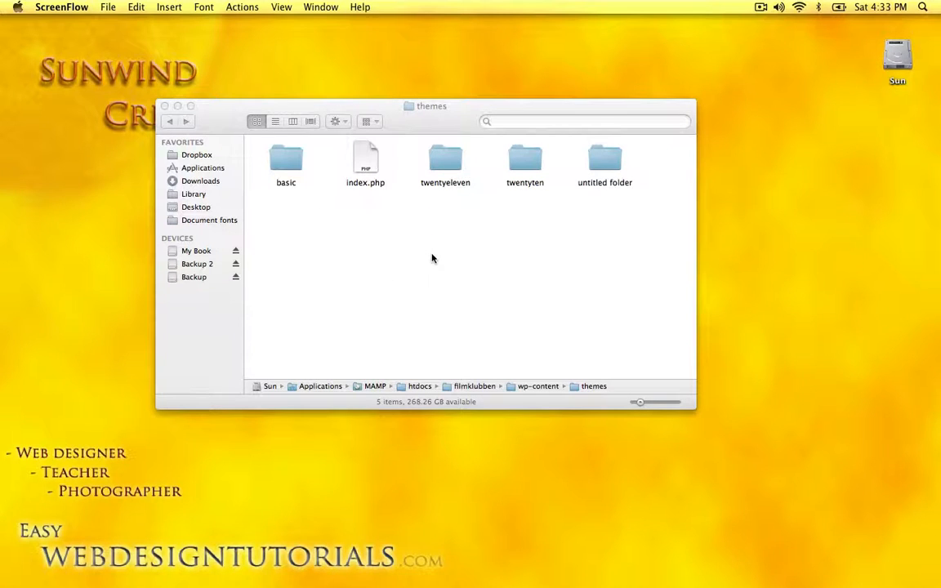
click(604, 160)
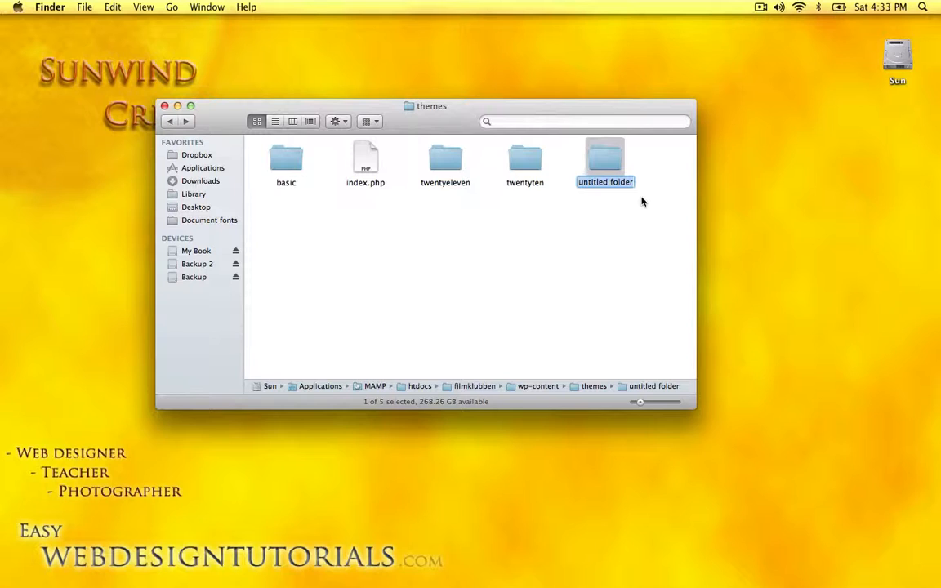
text(Bas)
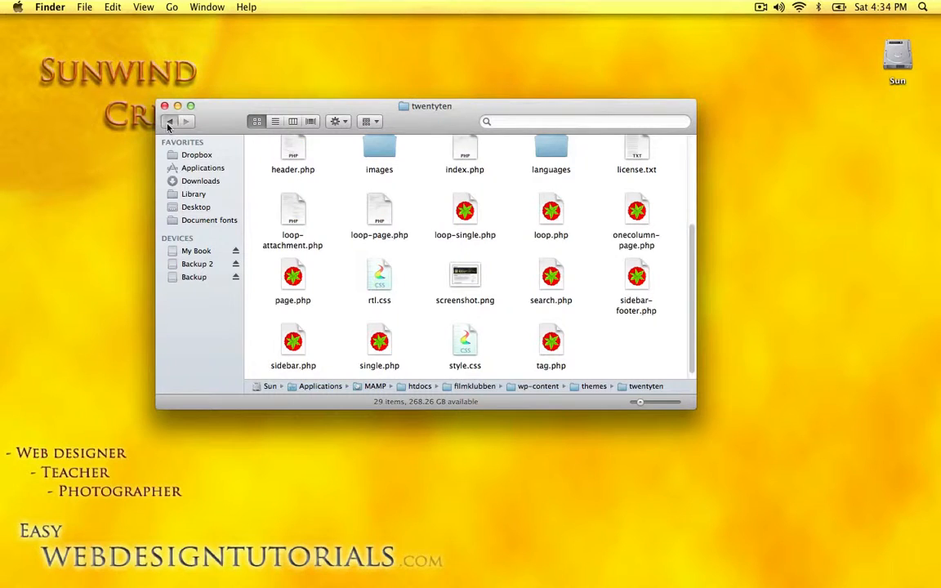
click(170, 121)
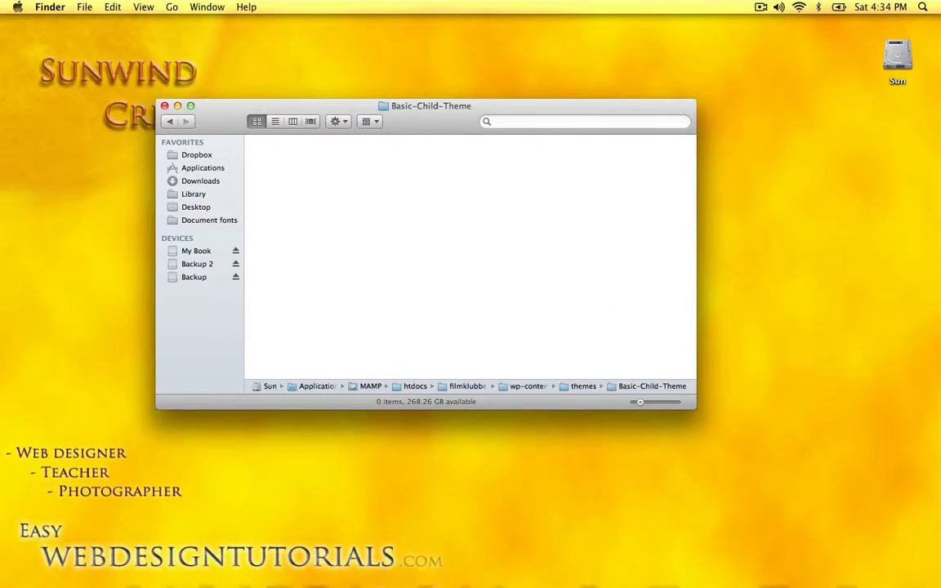
Begin a new document with the comment header line 'Theme Name: Basic Child Theme'
click(500, 559)
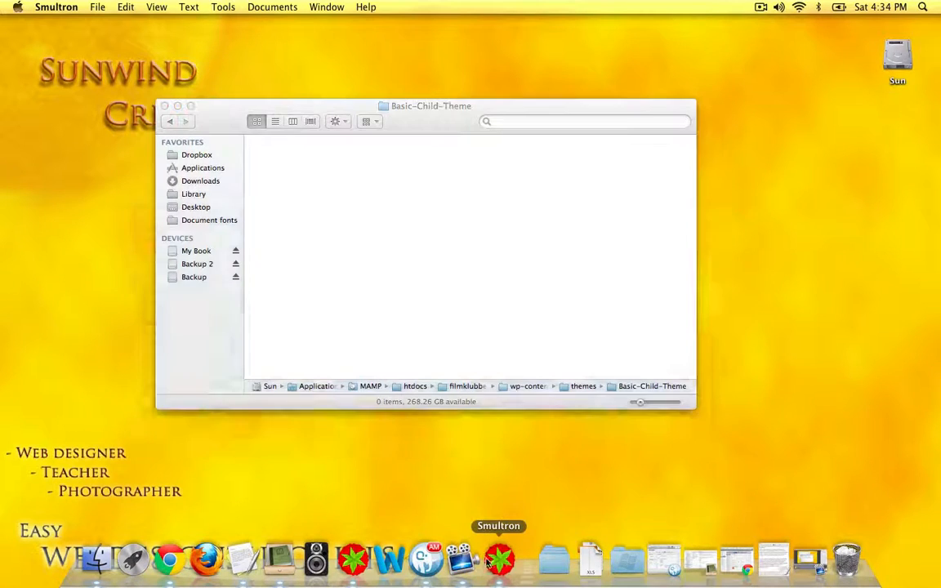
click(500, 559)
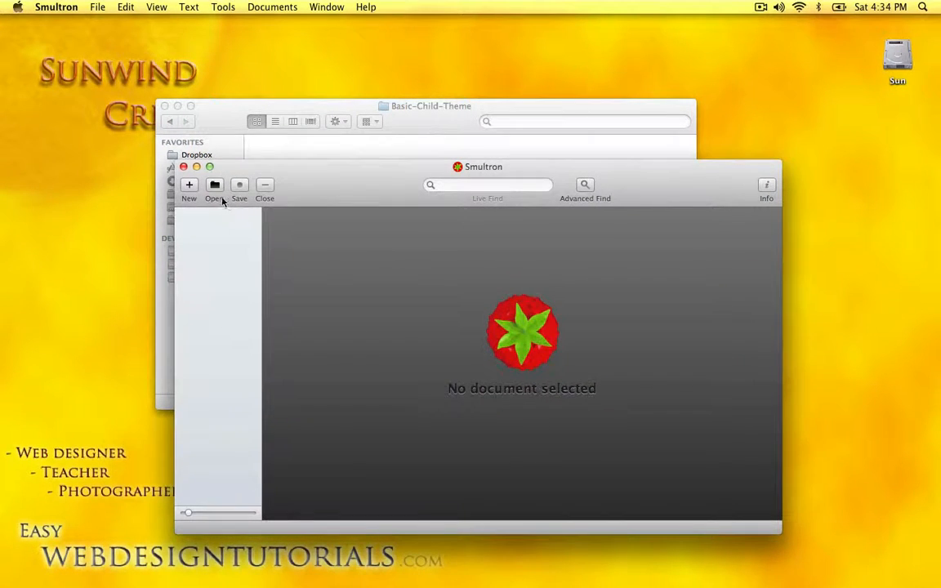
click(189, 188)
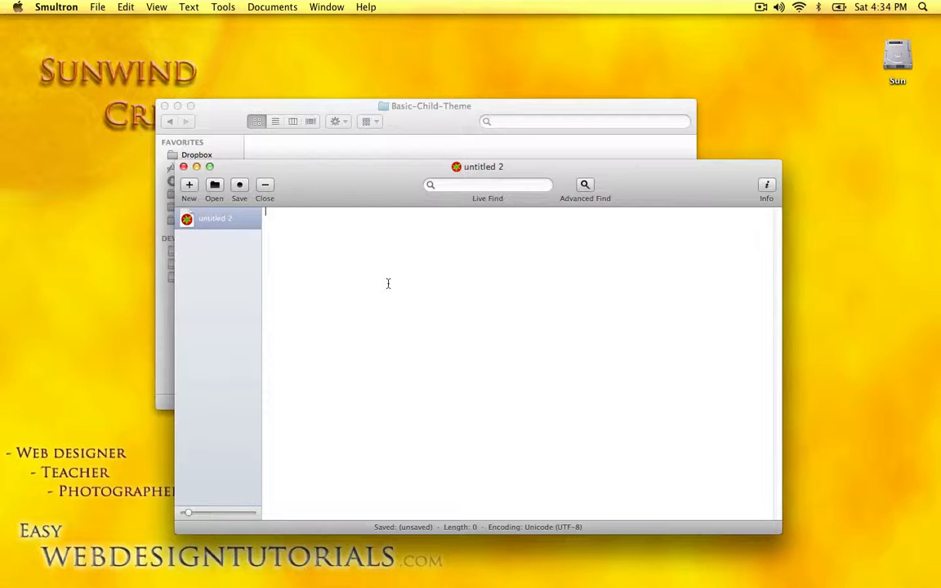
text(/)
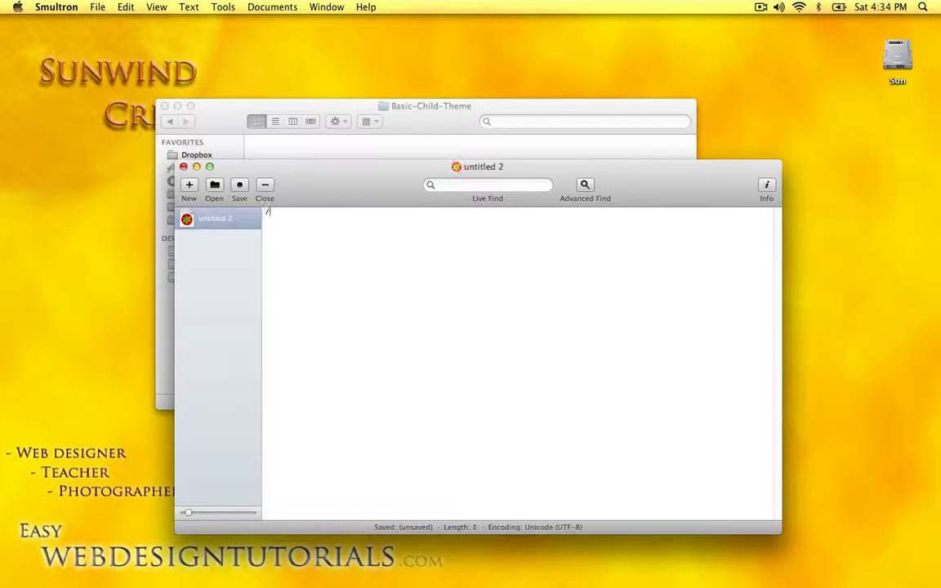
text(*)
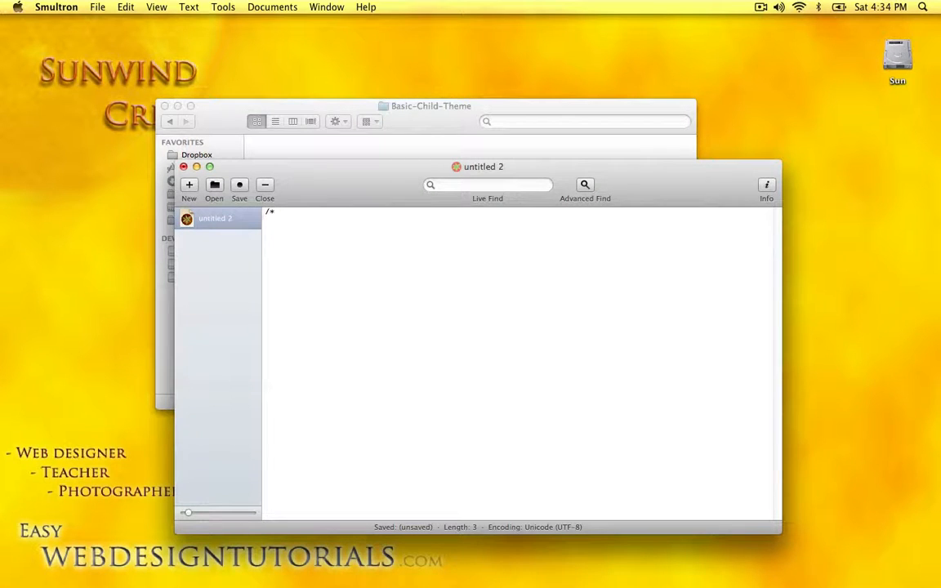
text(Theme)
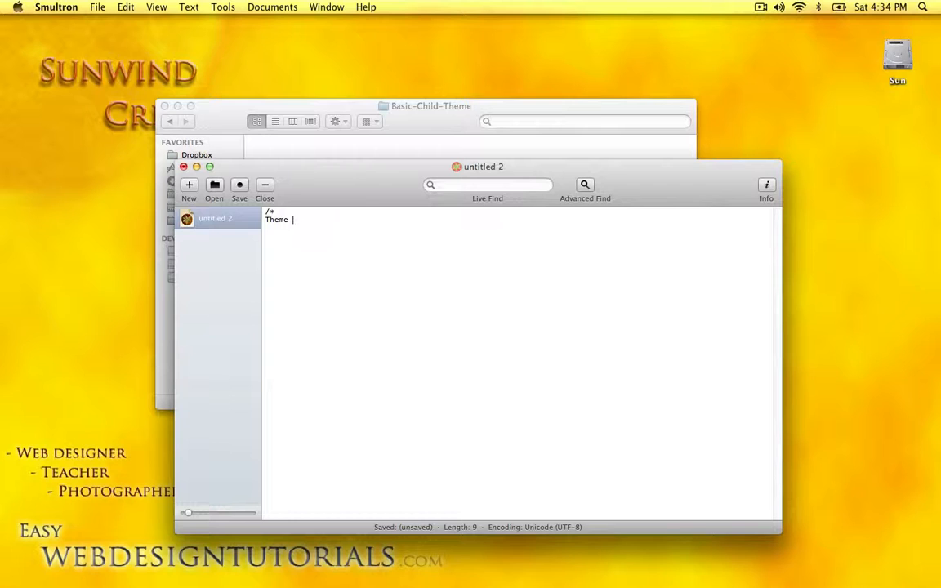
text(Name:)
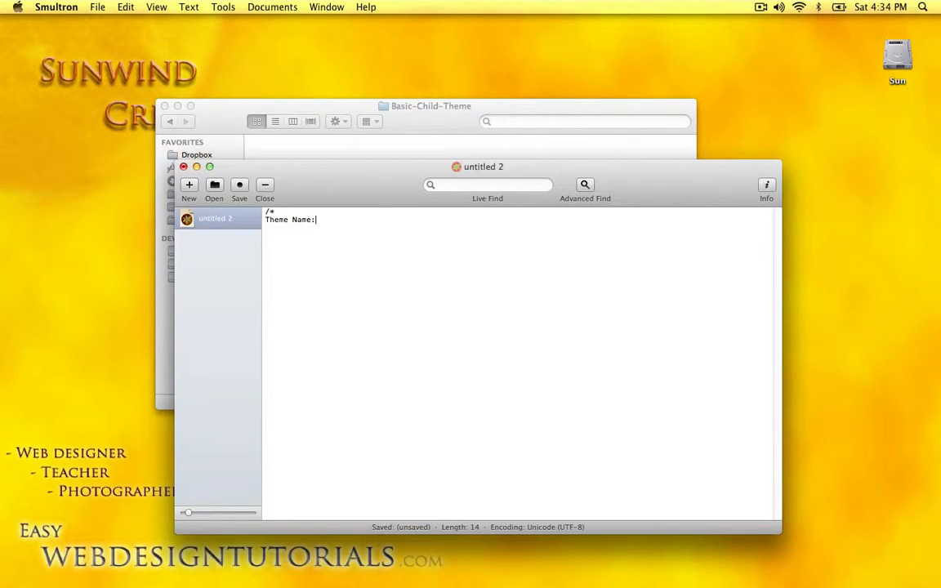
text(Ba)
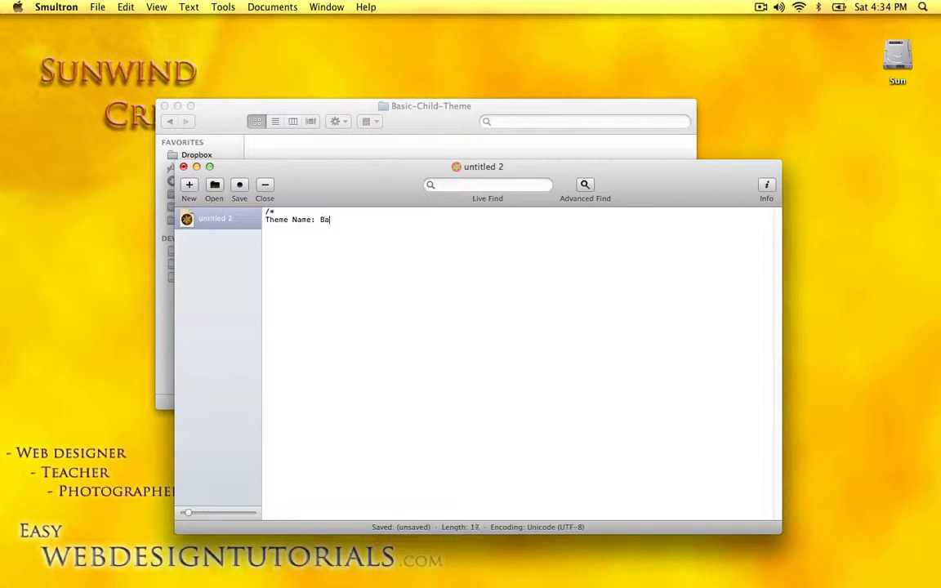
text(sic Child)
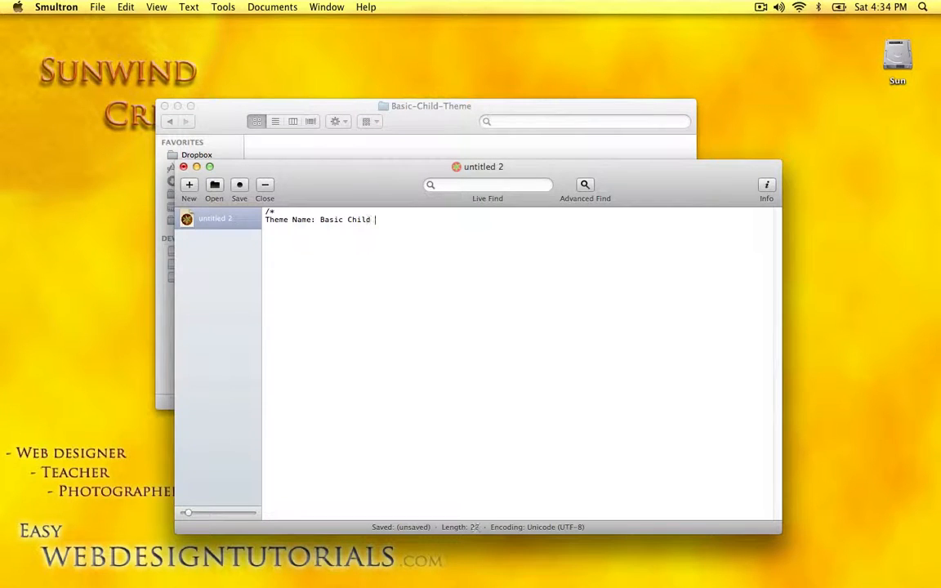
text(Theme)
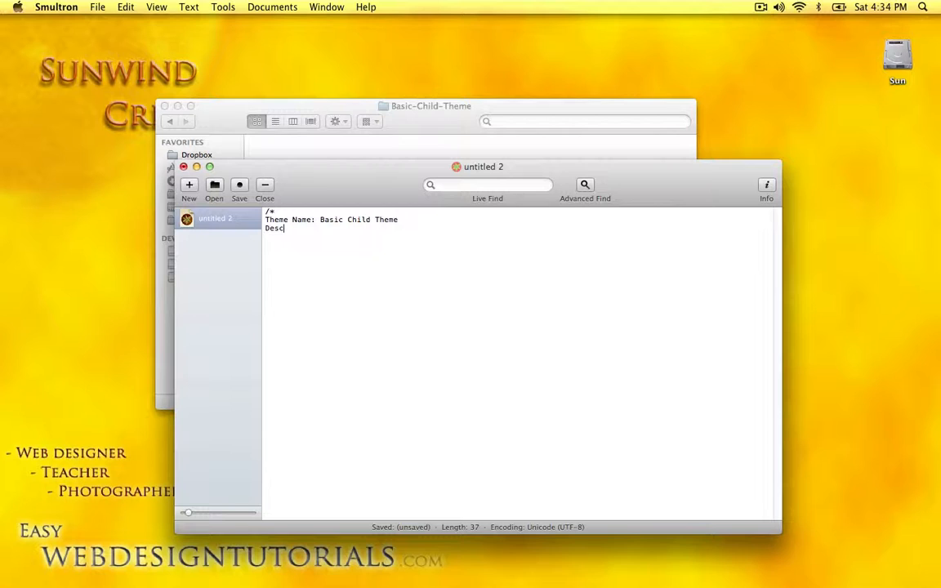
Add the Description line: theme for the Basic theme
text(ription)
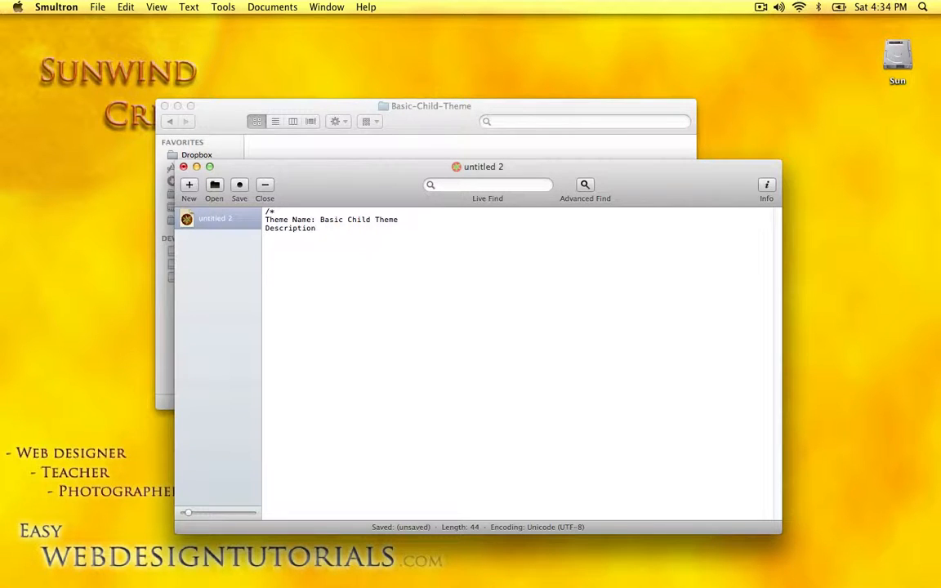
text(: Child)
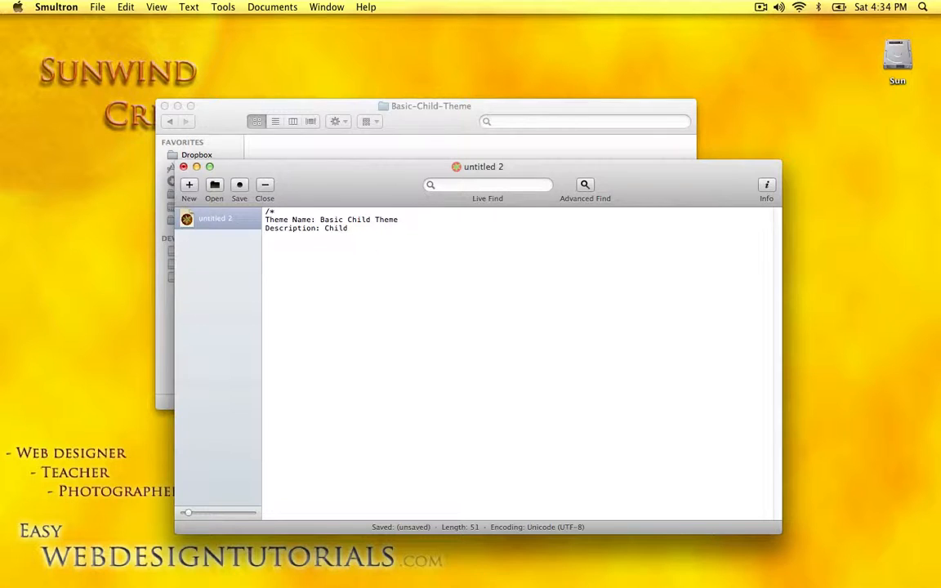
text(theme for the)
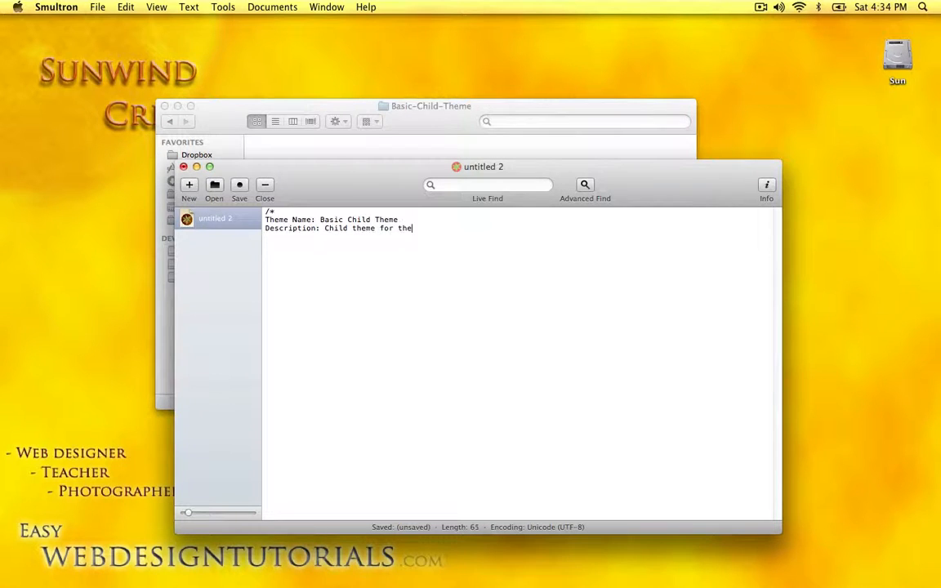
text(Basic)
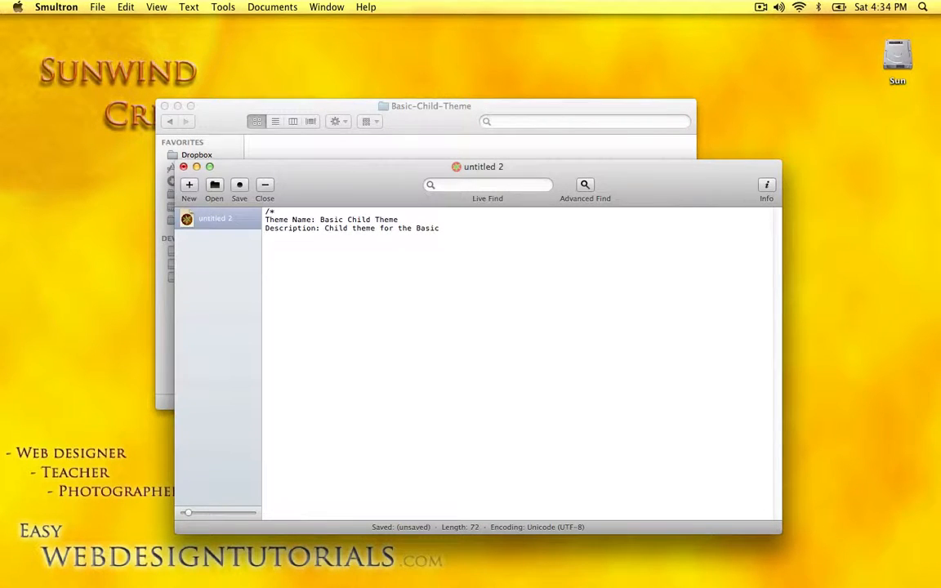
text(theme)
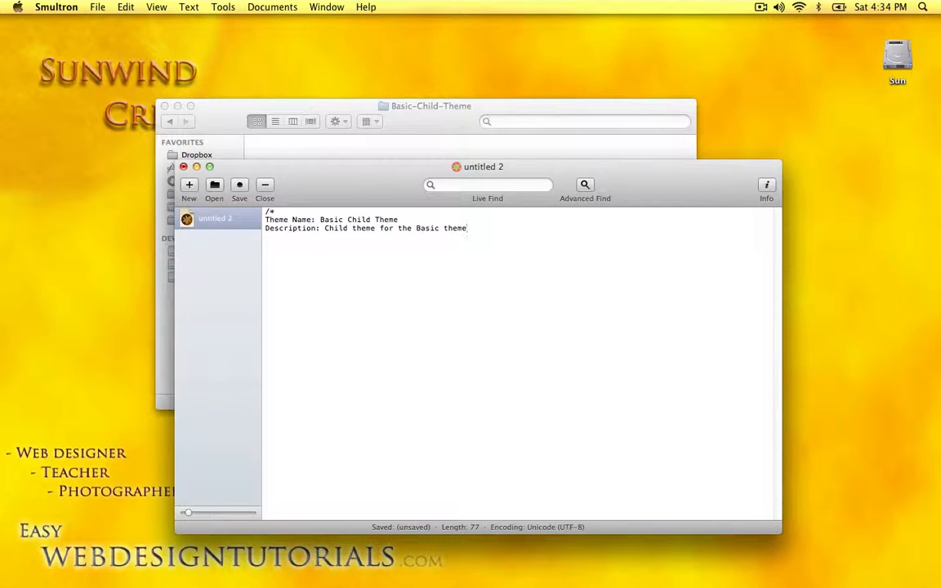
key(Return)
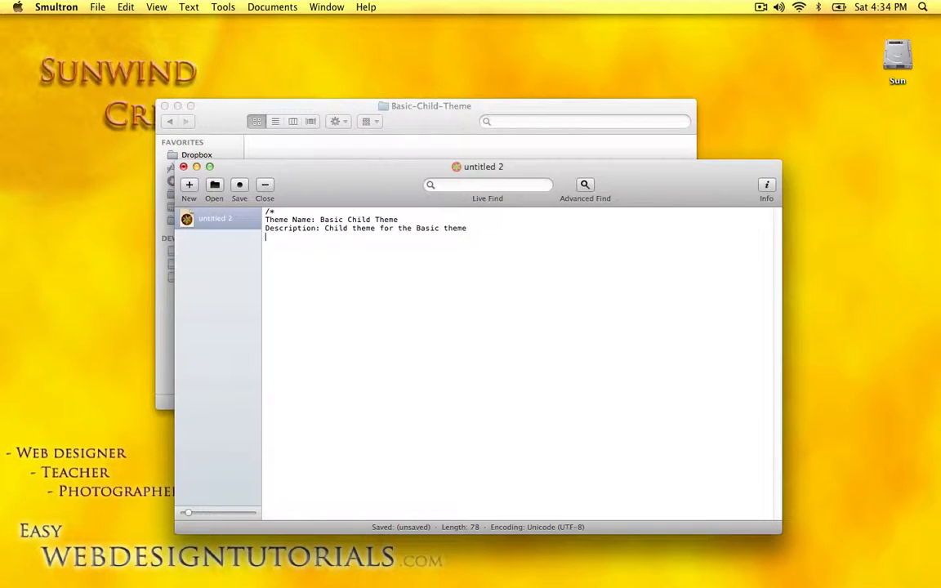
Add Author: Paal Joachim and Template: Basic, then close the comment with */
text(Author:)
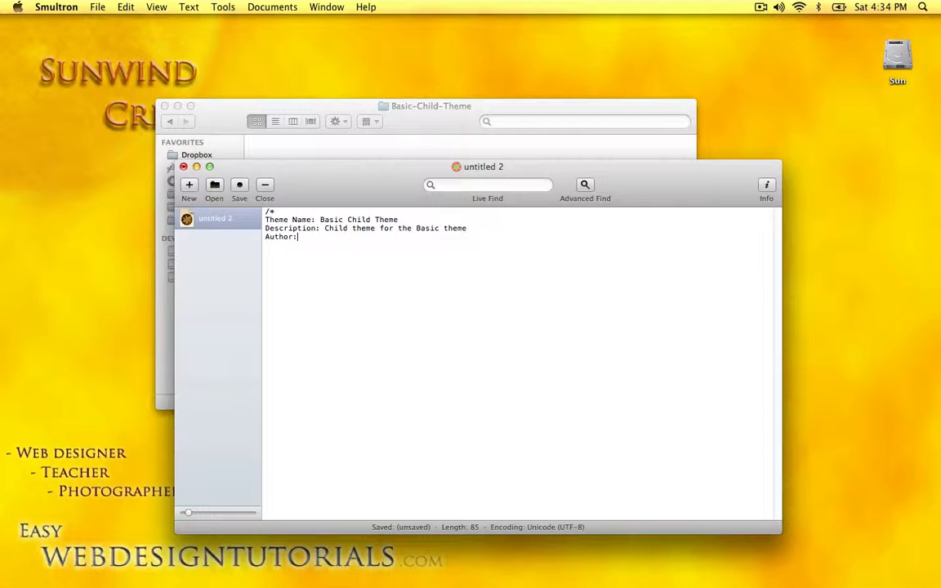
text(Paal)
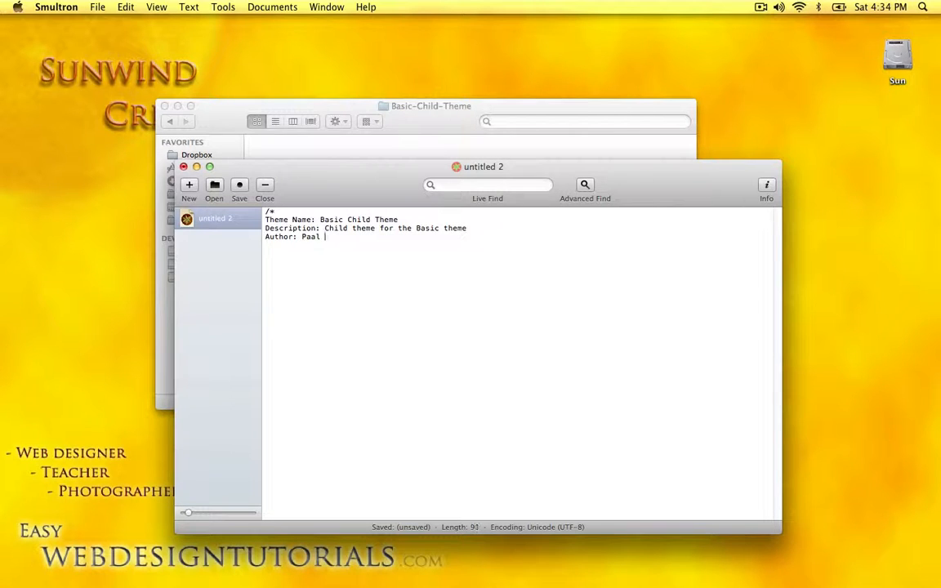
text(Joachim)
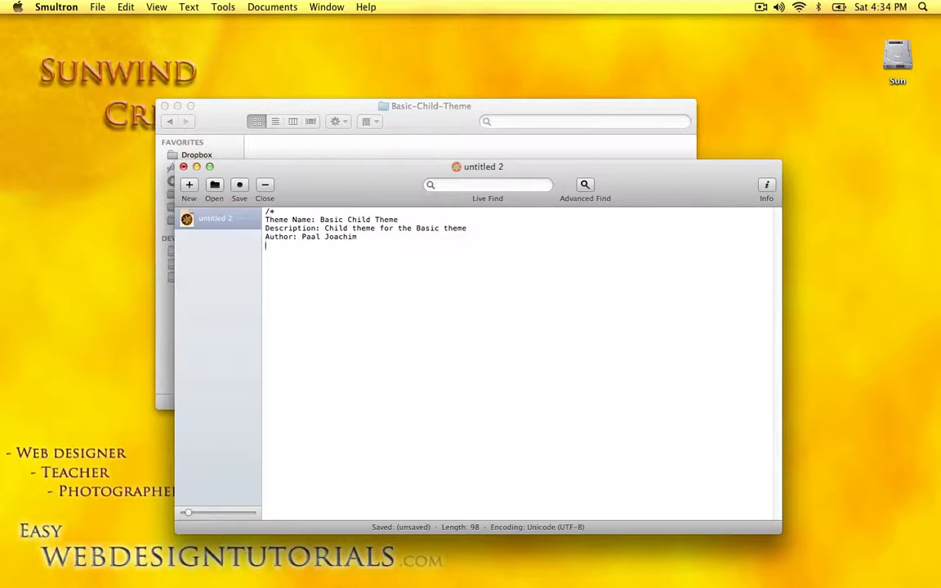
text(Template:)
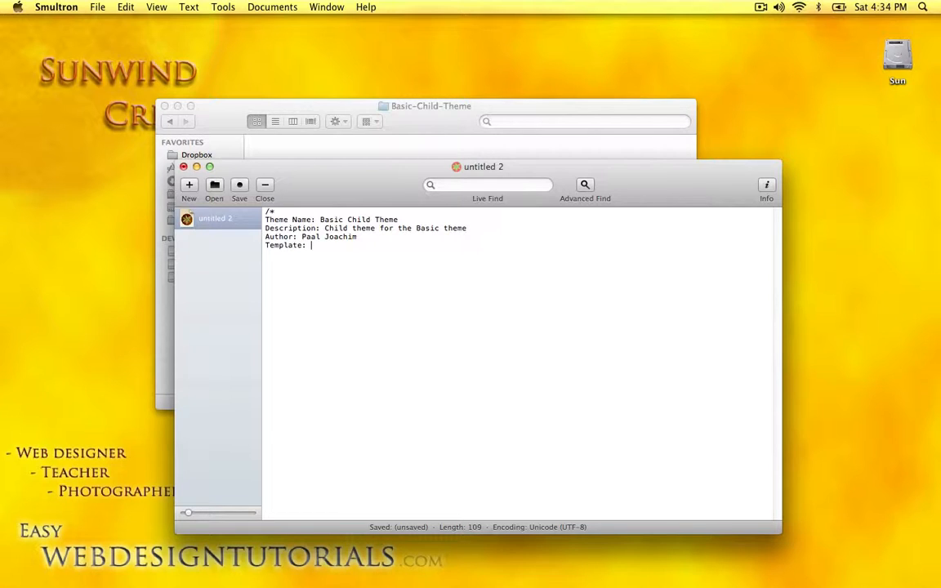
text(Basic)
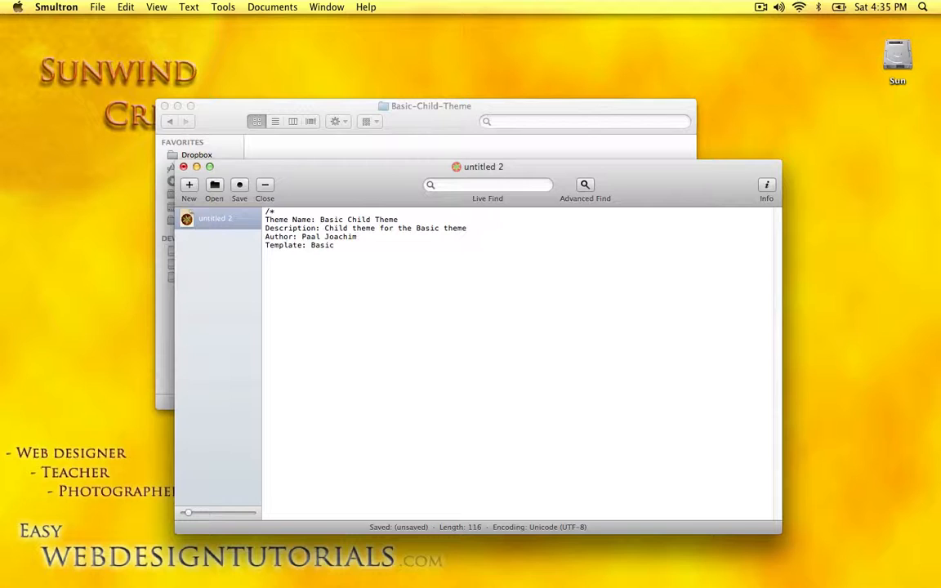
text(*/)
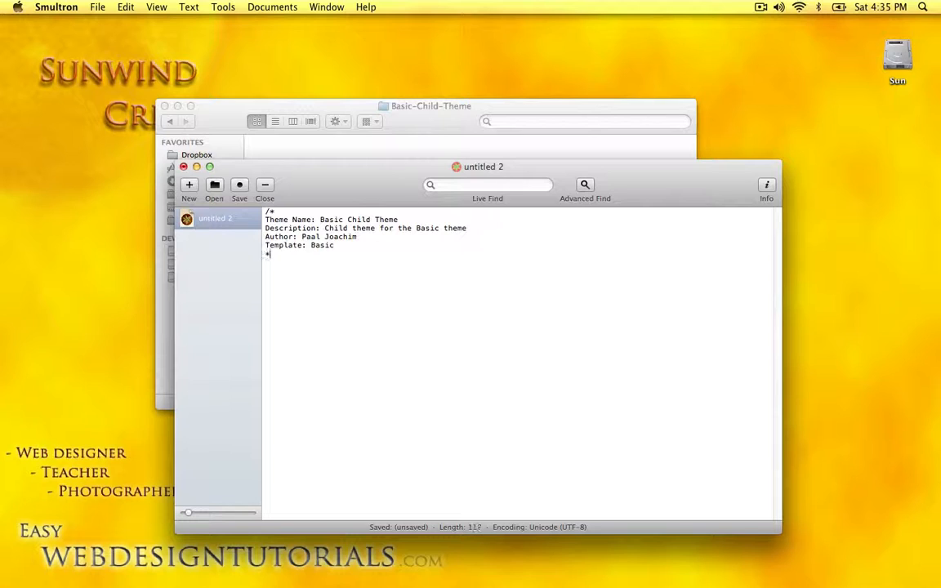
text(/)
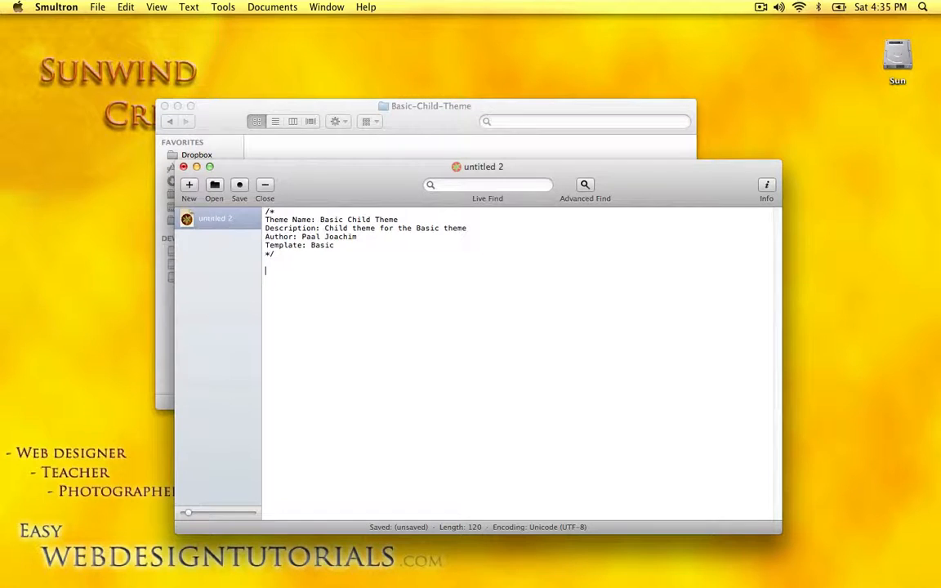
Save the header document as style.css on the Desktop
click(238, 188)
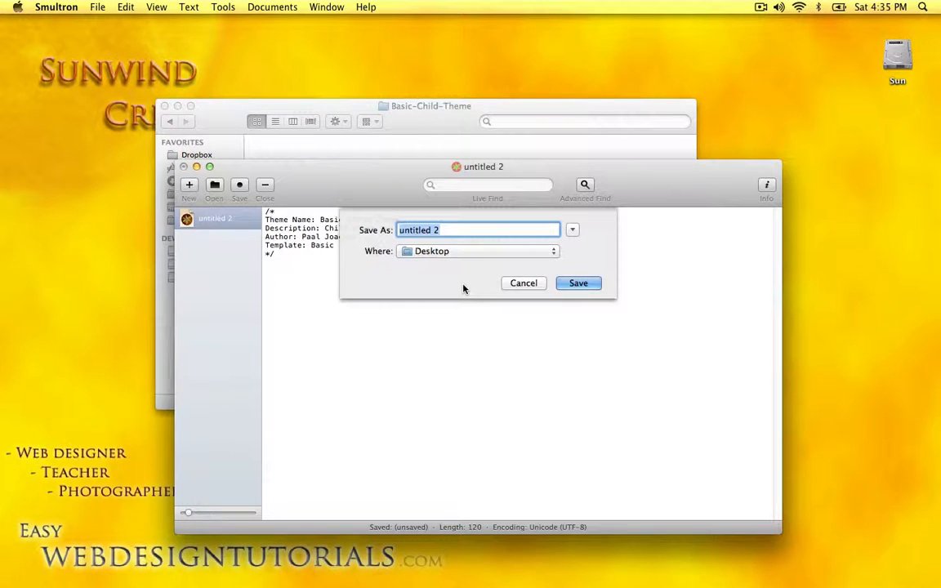
text(style)
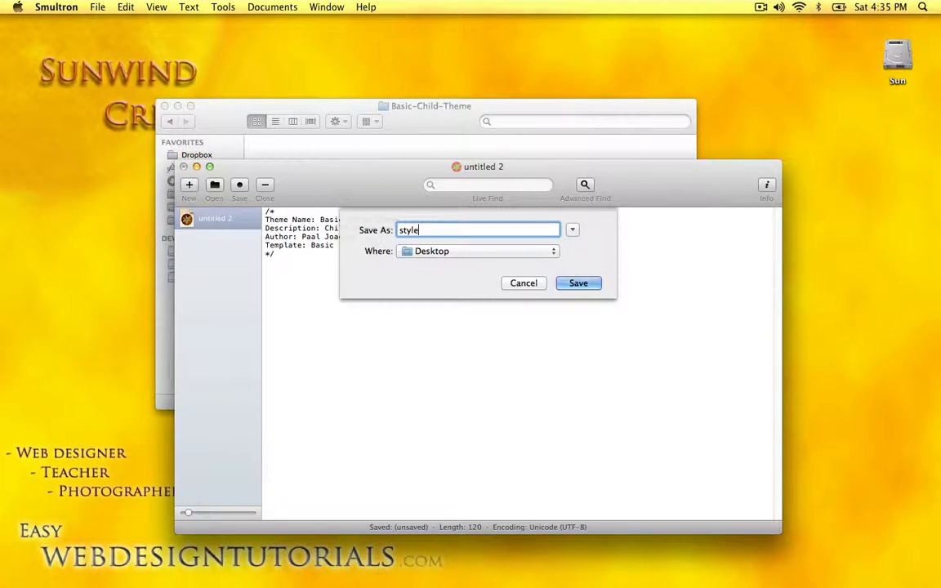
click(578, 283)
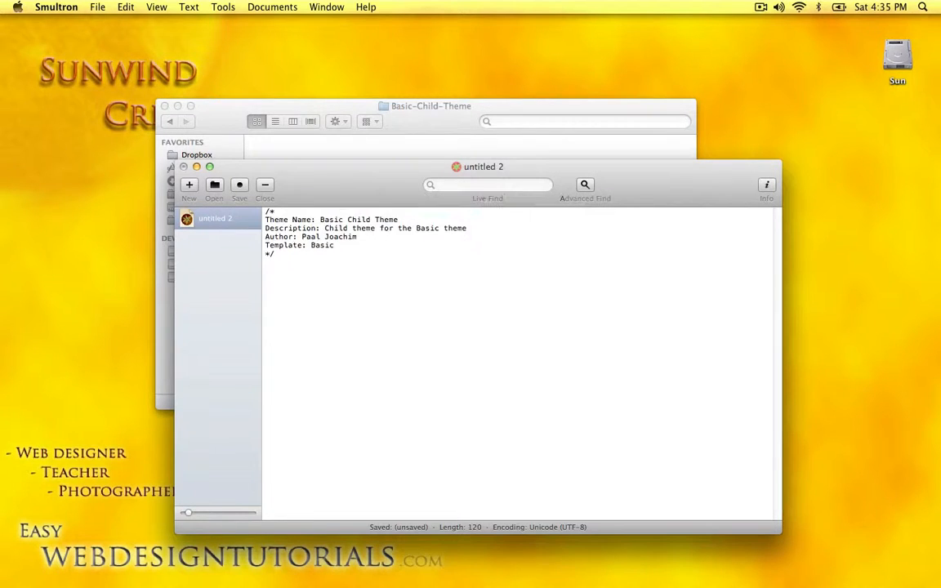
click(239, 188)
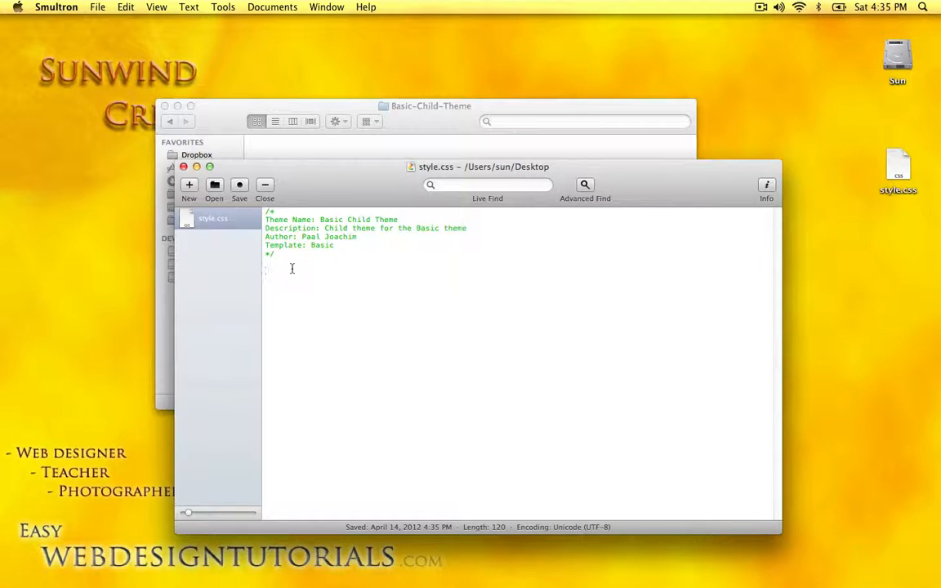
text(@imp)
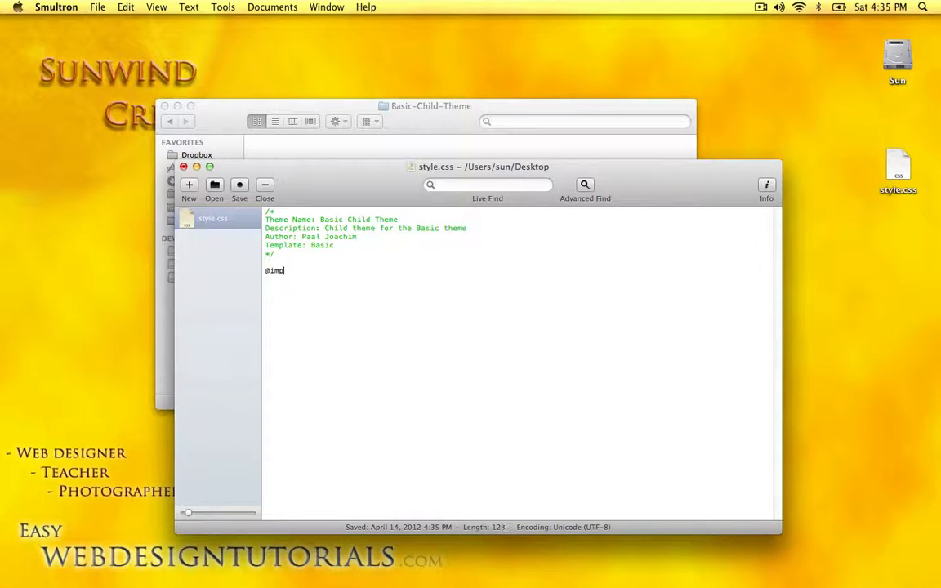
text(ort url)
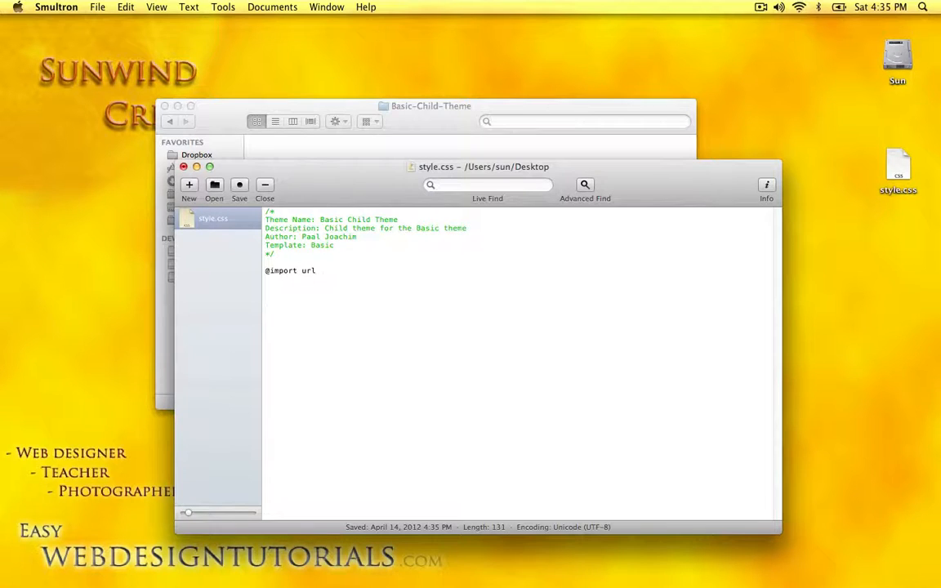
text((../)
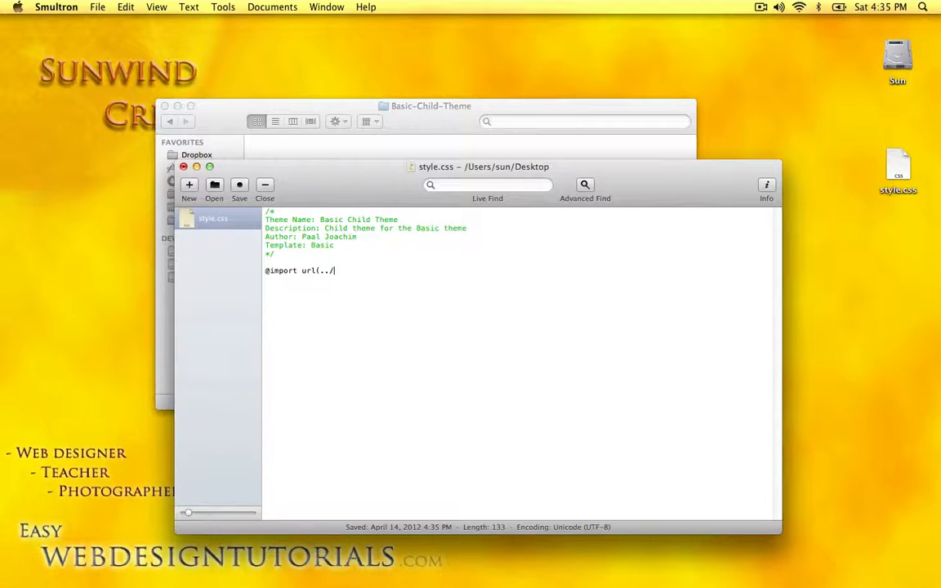
text(style)
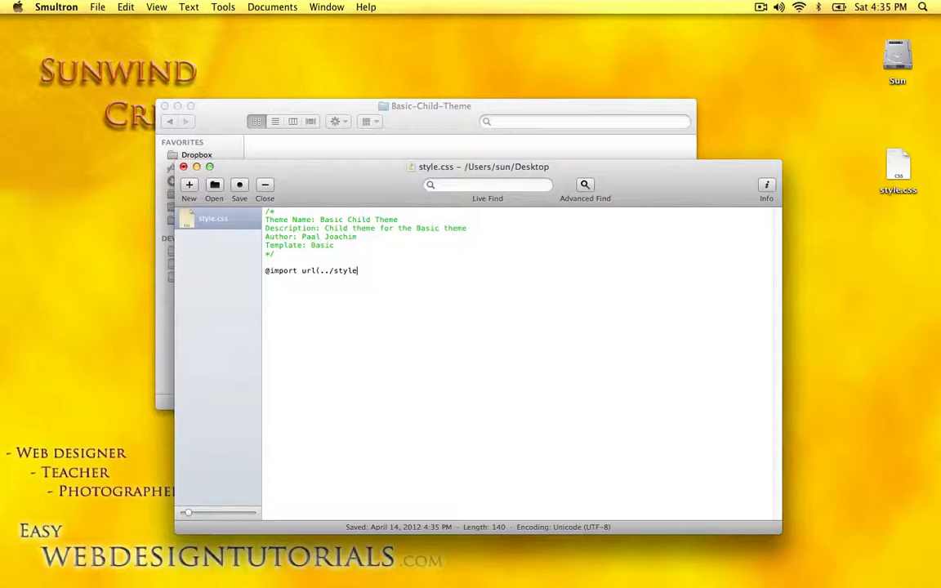
text(.css)
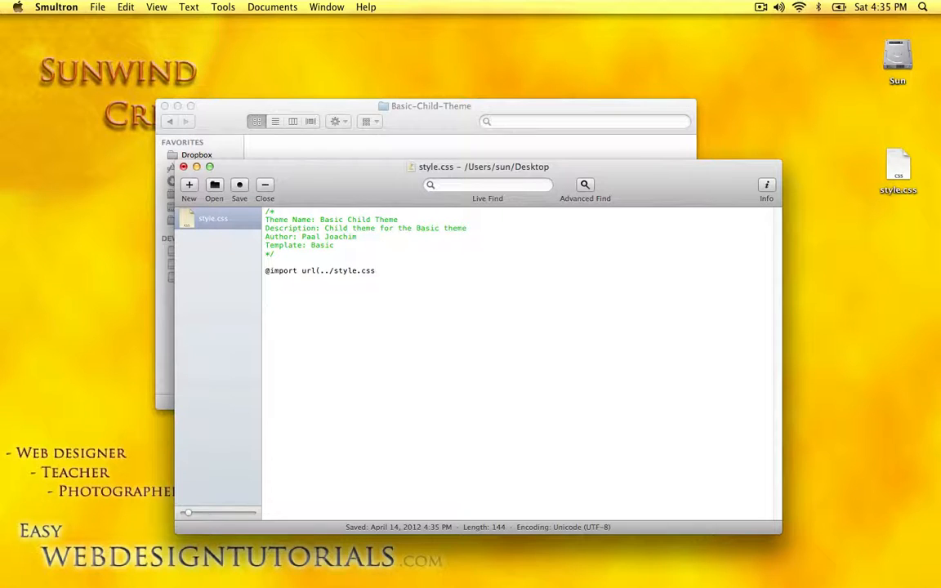
text(")
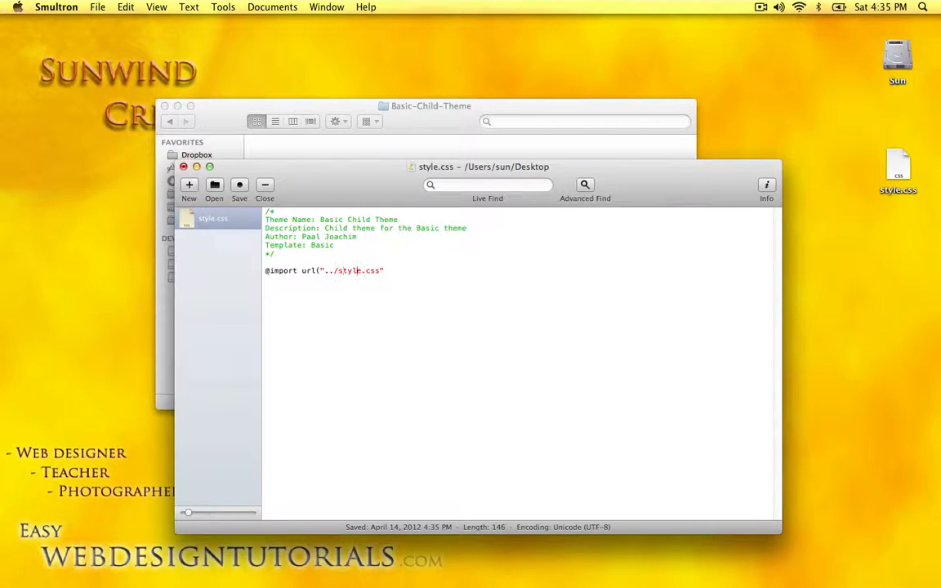
text())
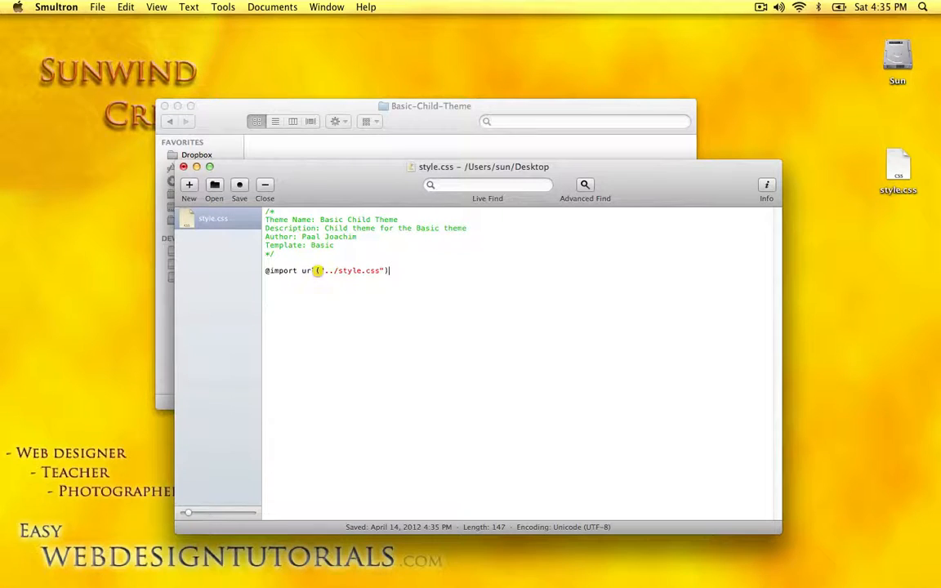
text(;)
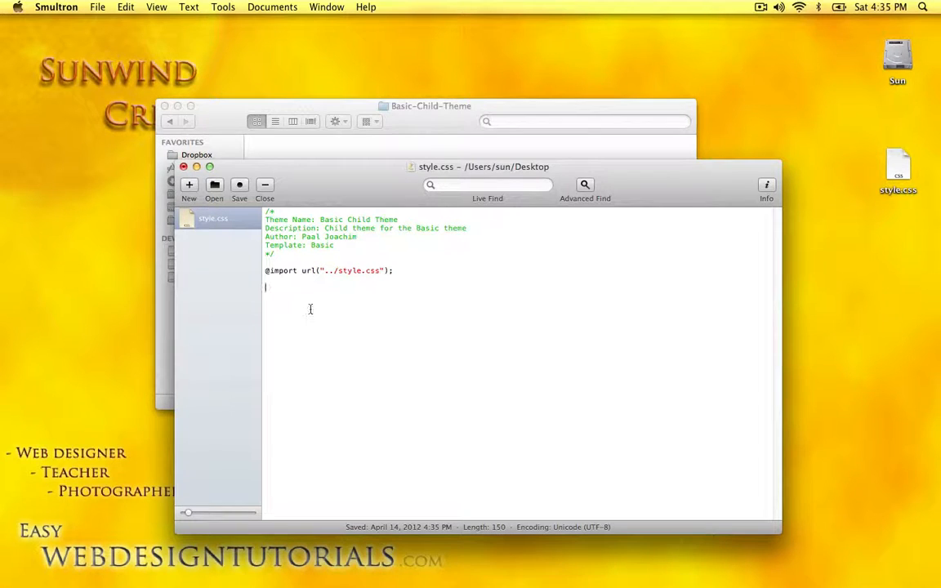
mouse_move(278, 287)
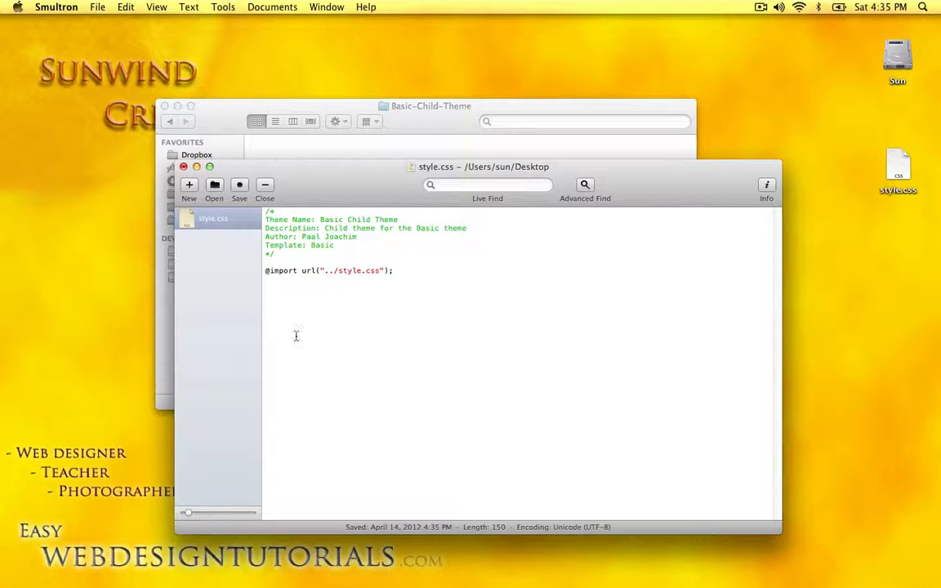
mouse_move(277, 290)
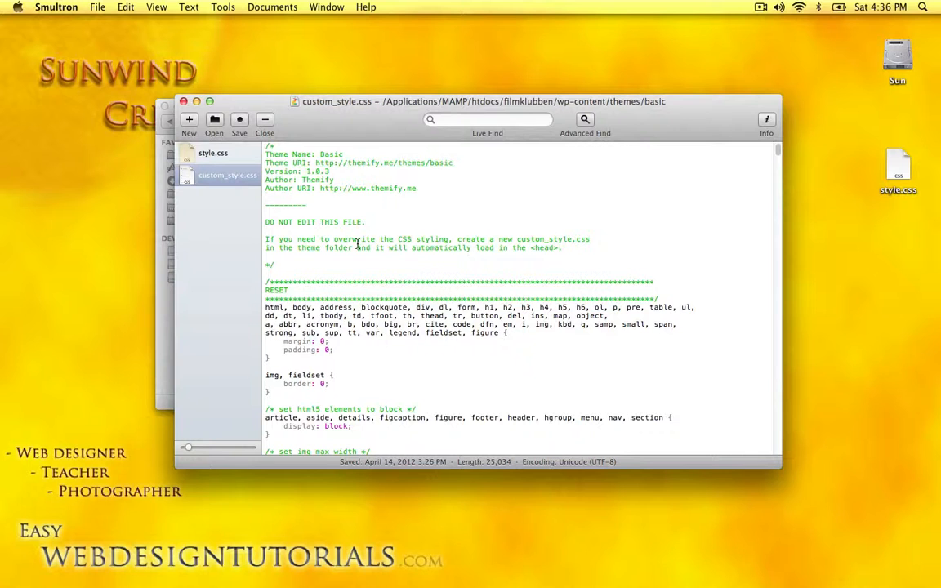
Select all of the parent custom_style.css and copy it
key(cmd+a)
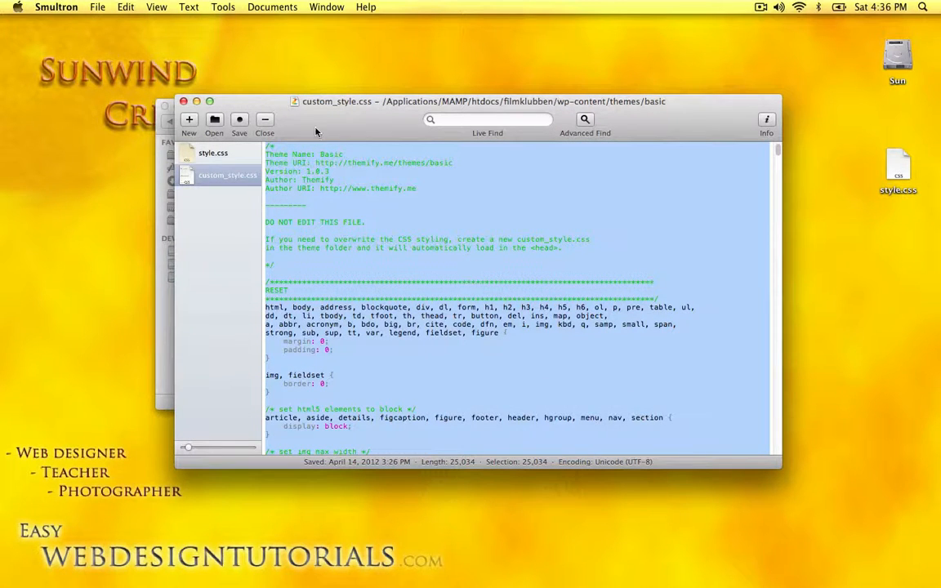
click(212, 154)
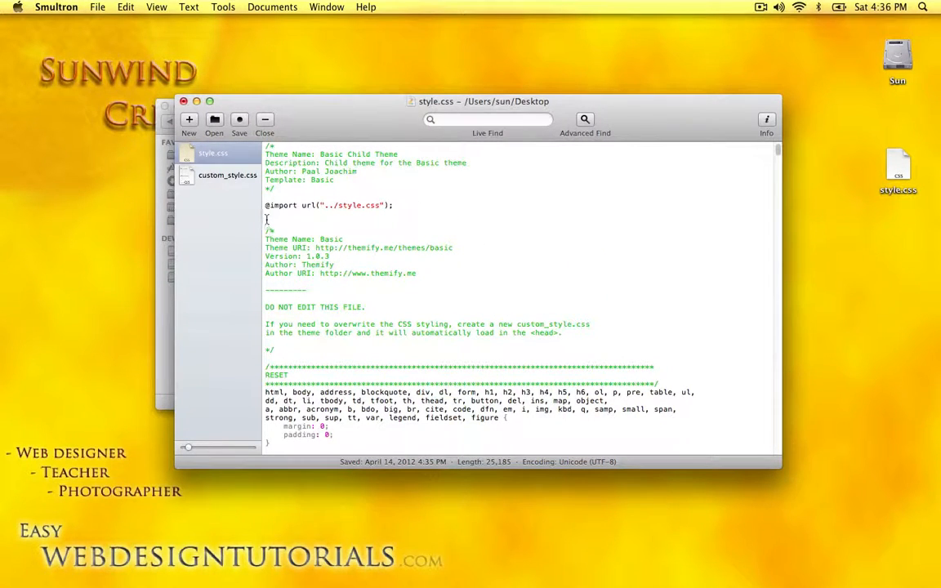
Select and delete the pasted Basic header comment and 'DO NOT EDIT' notes below the import
click(350, 226)
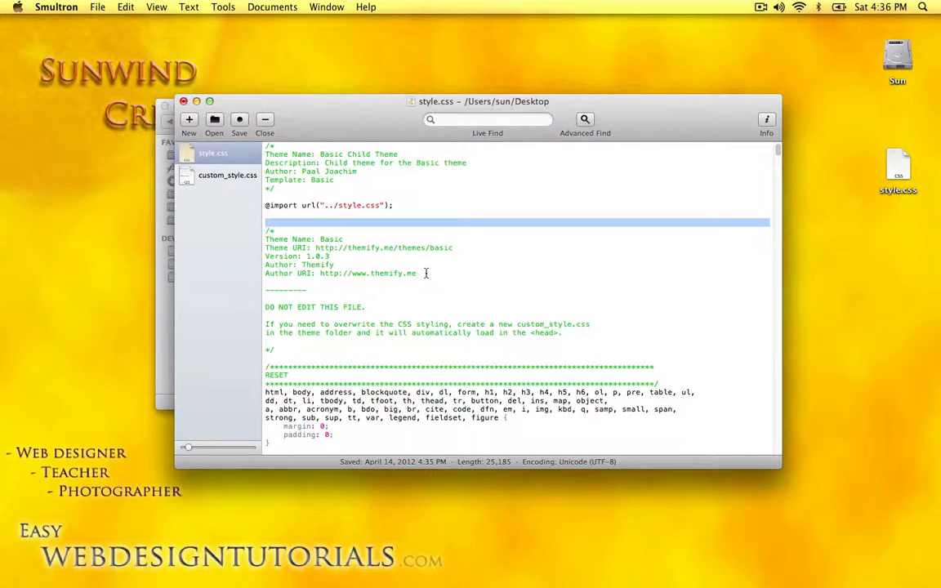
mouse_move(291, 273)
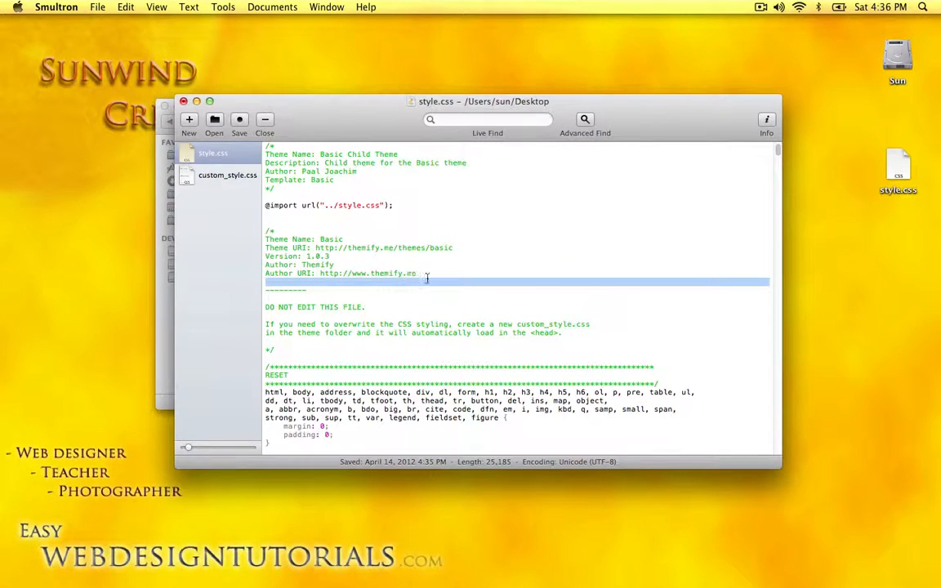
drag(265, 264, 417, 275)
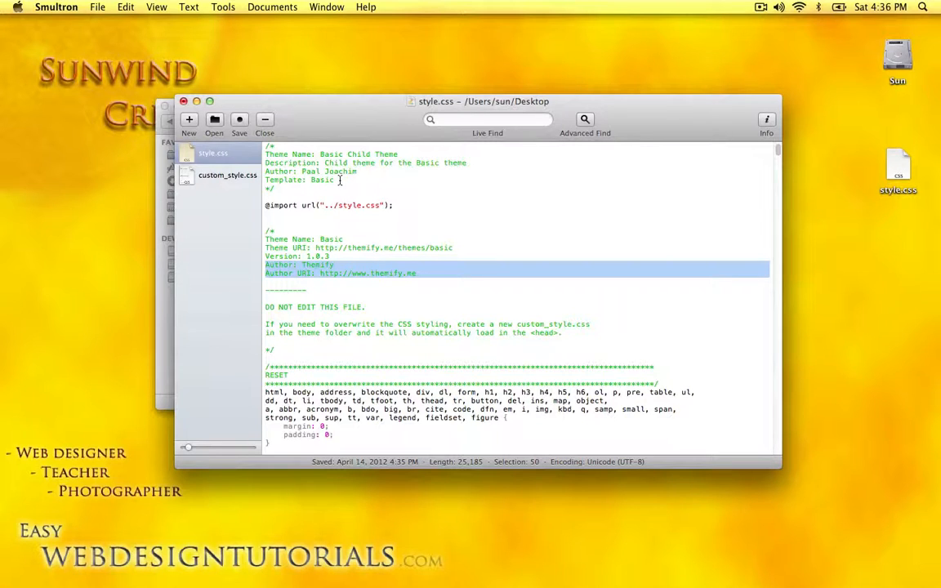
click(340, 181)
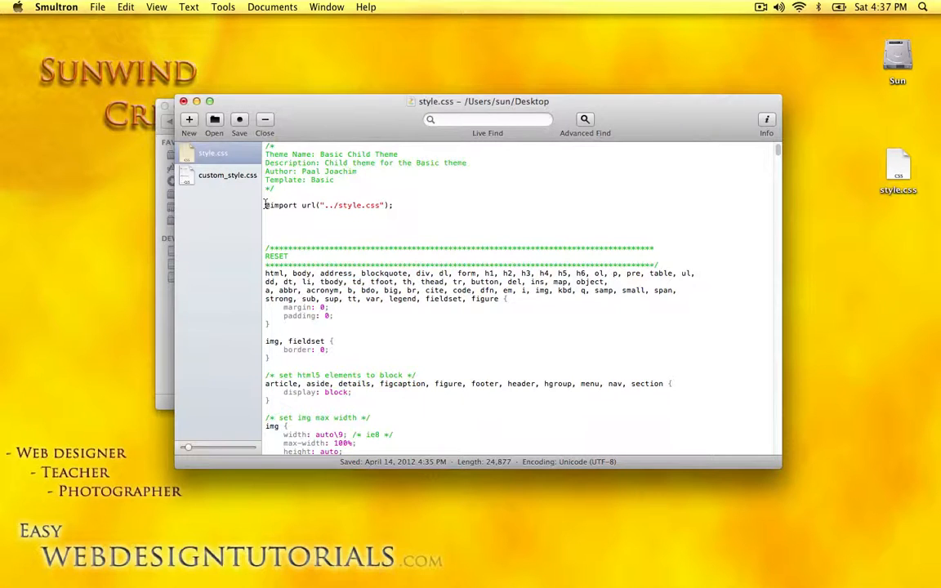
text(/)
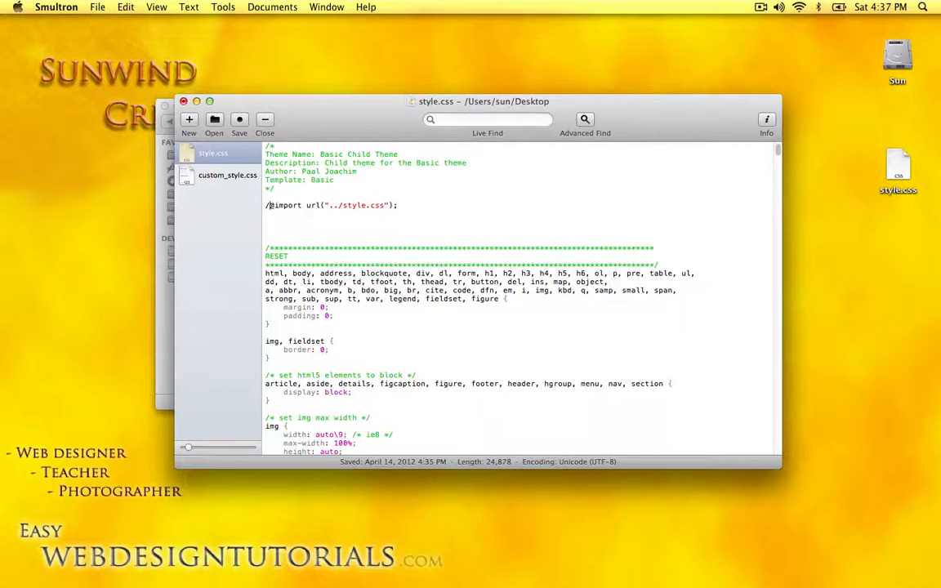
text(*/)
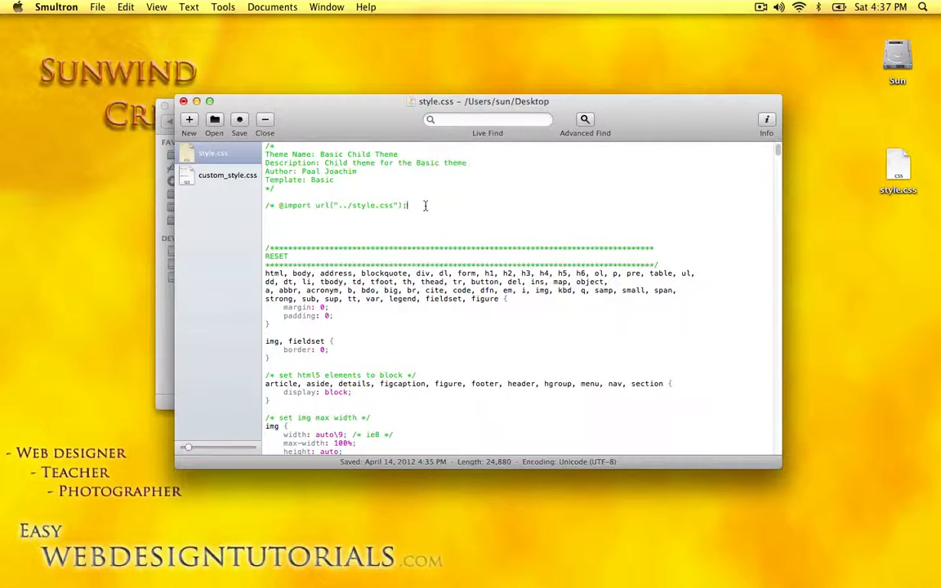
text(*/)
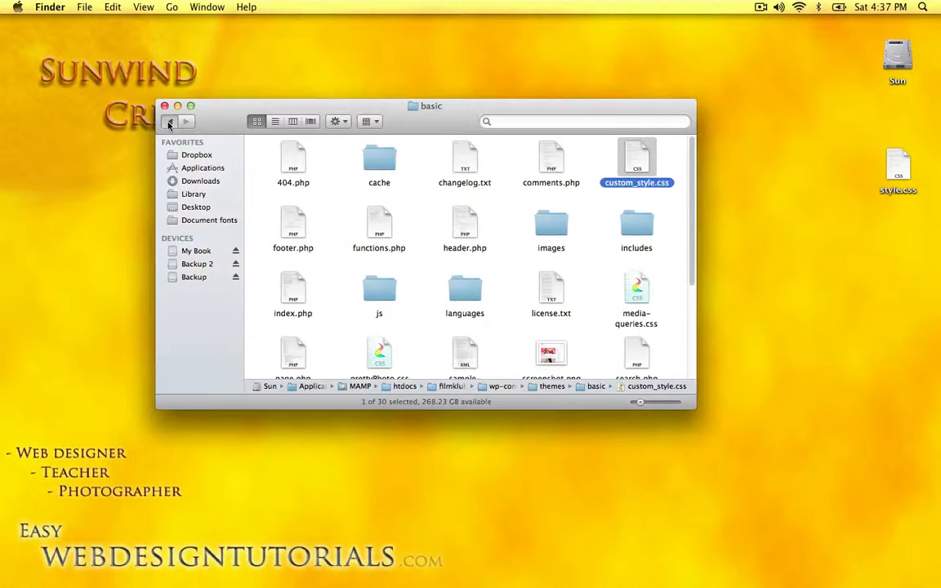
Navigate up to themes and into Basic-Child-Theme, now holding style.css
click(170, 121)
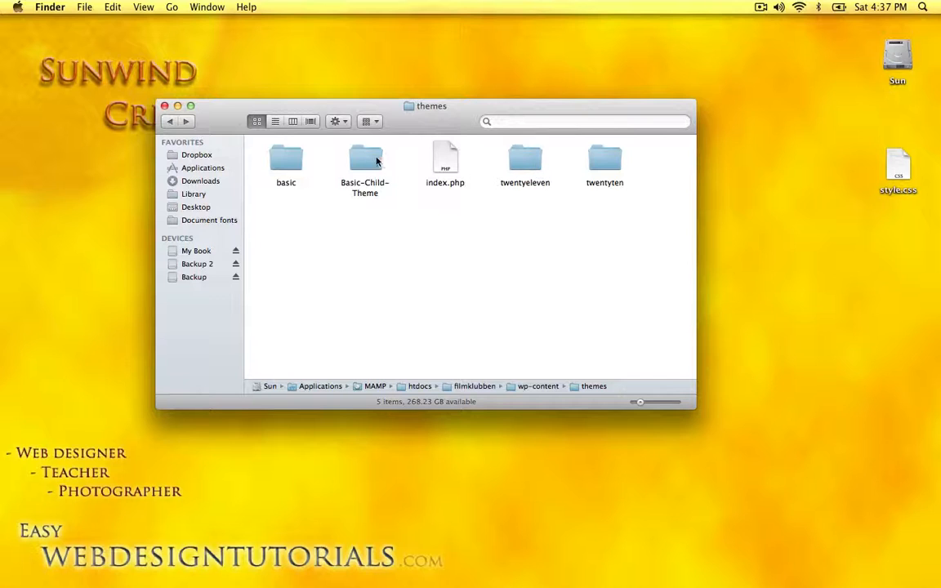
double_click(366, 158)
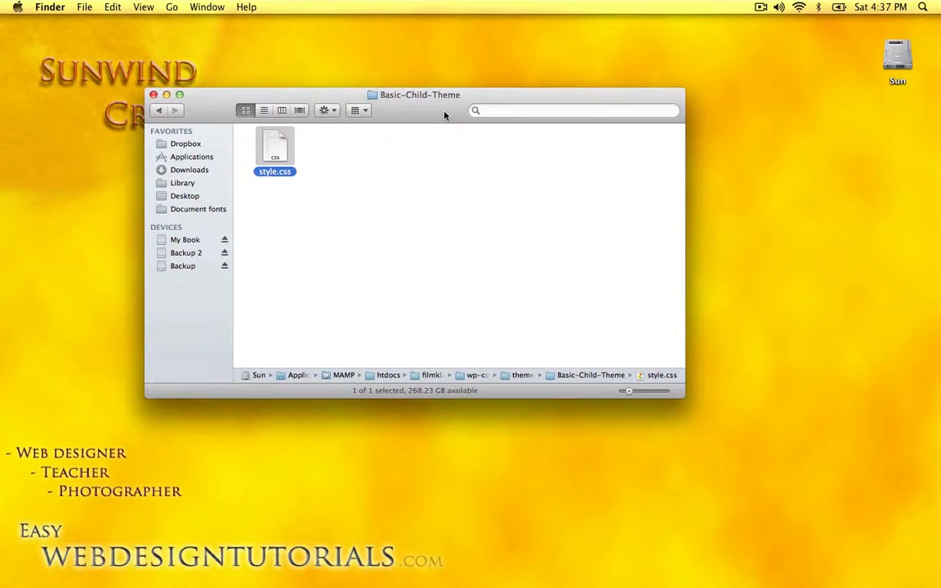
mouse_move(441, 253)
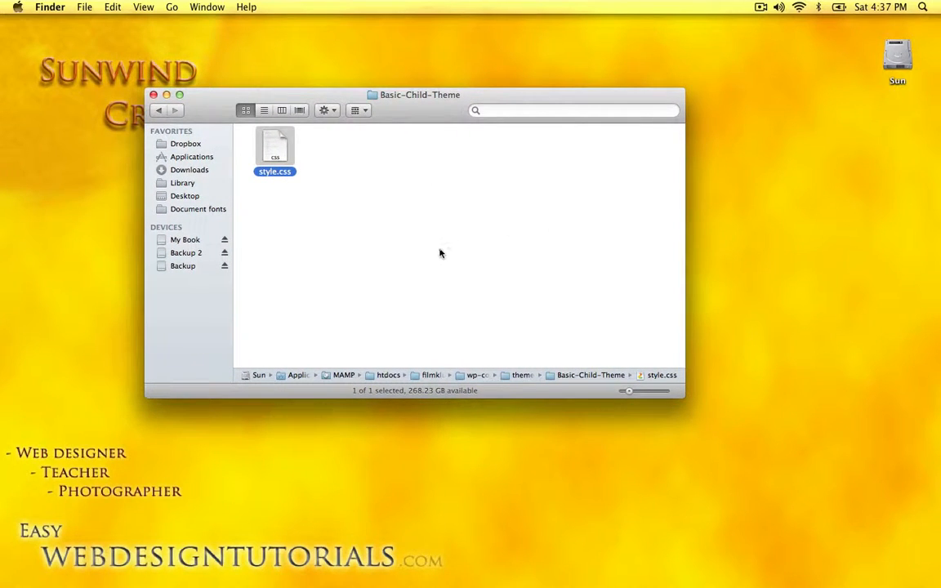
mouse_move(379, 199)
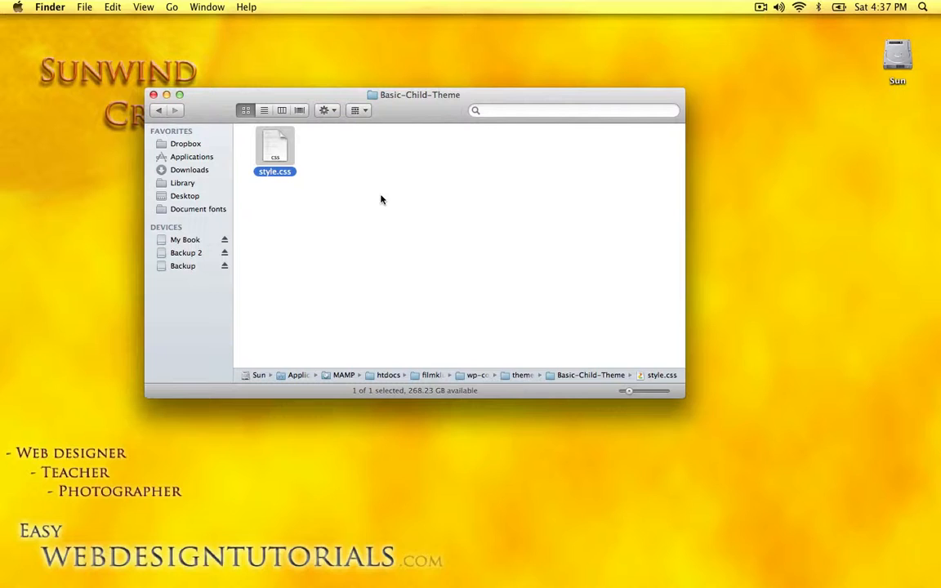
mouse_move(402, 185)
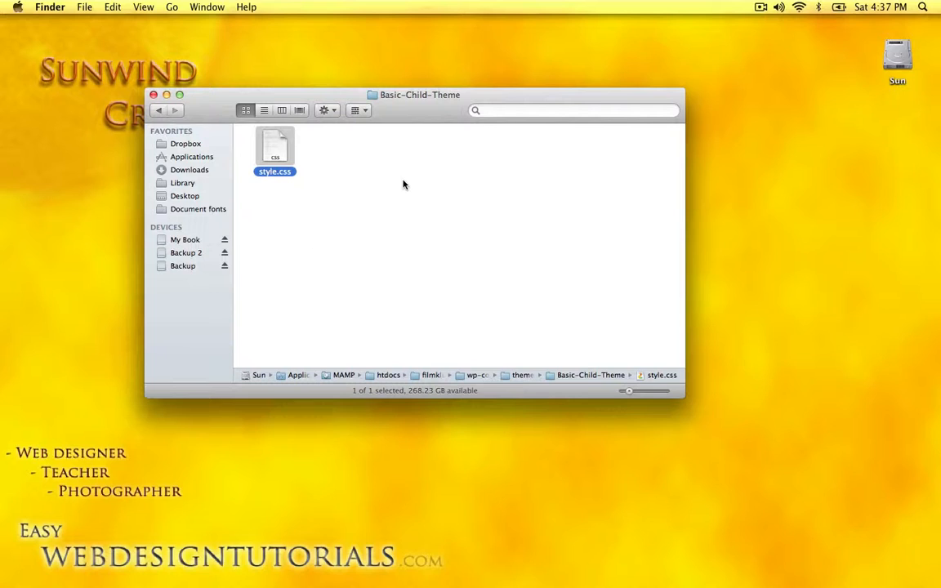
mouse_move(477, 238)
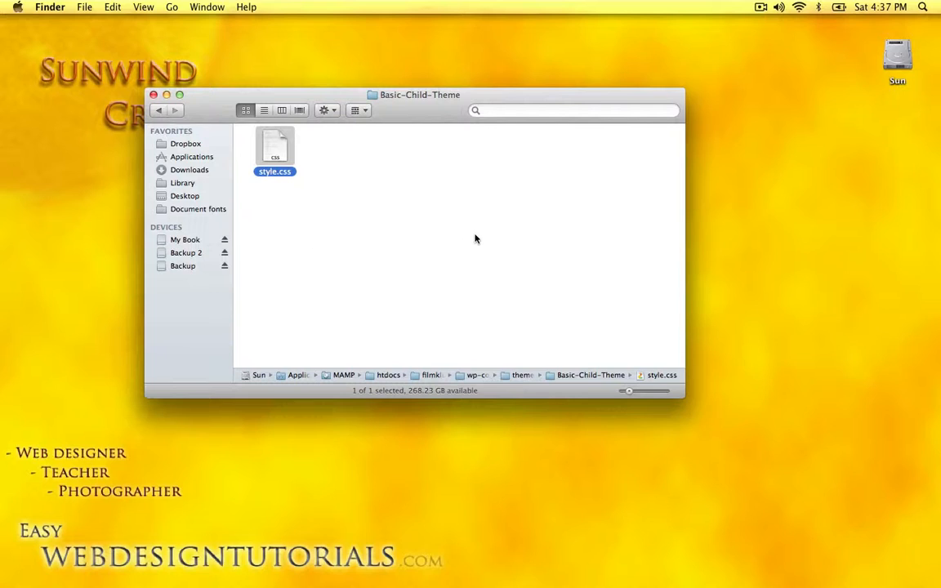
mouse_move(569, 255)
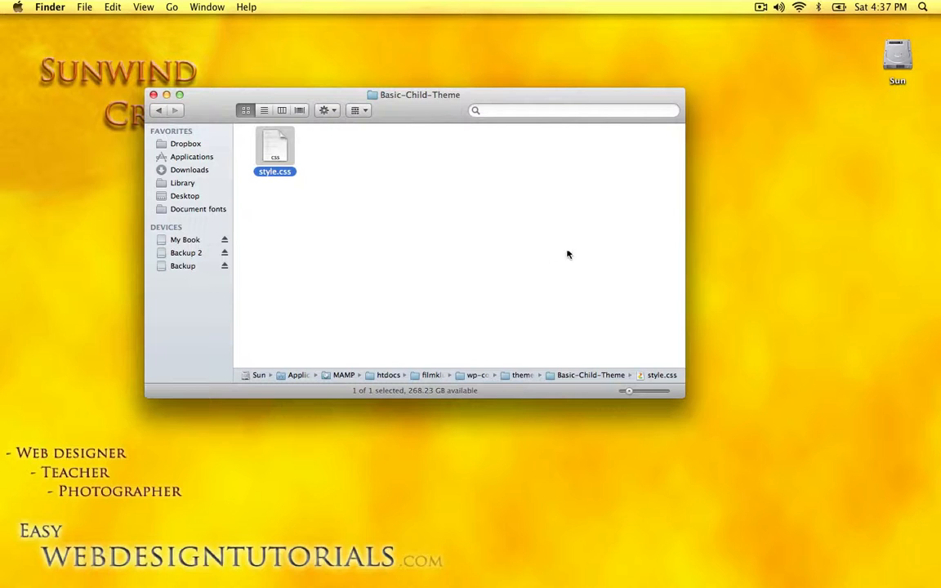
mouse_move(513, 257)
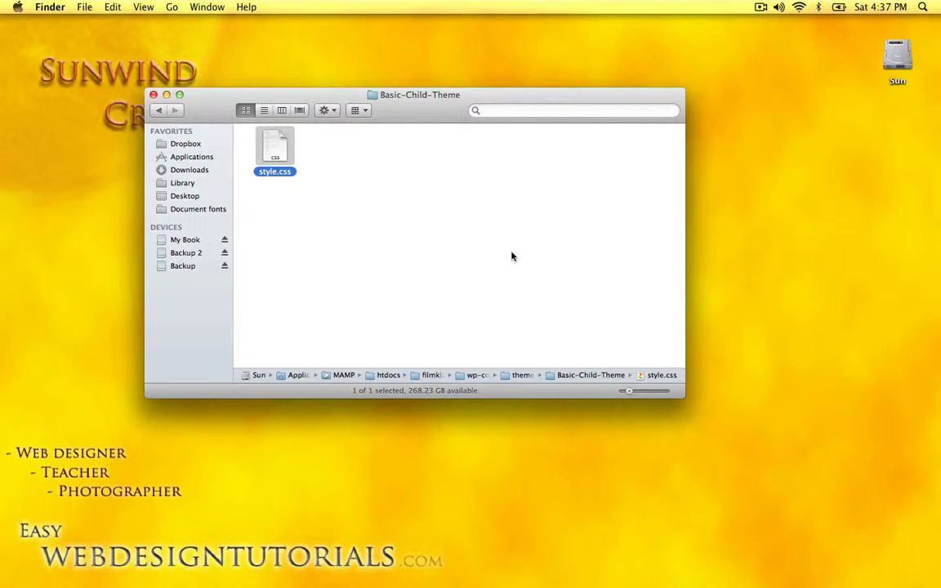
mouse_move(384, 250)
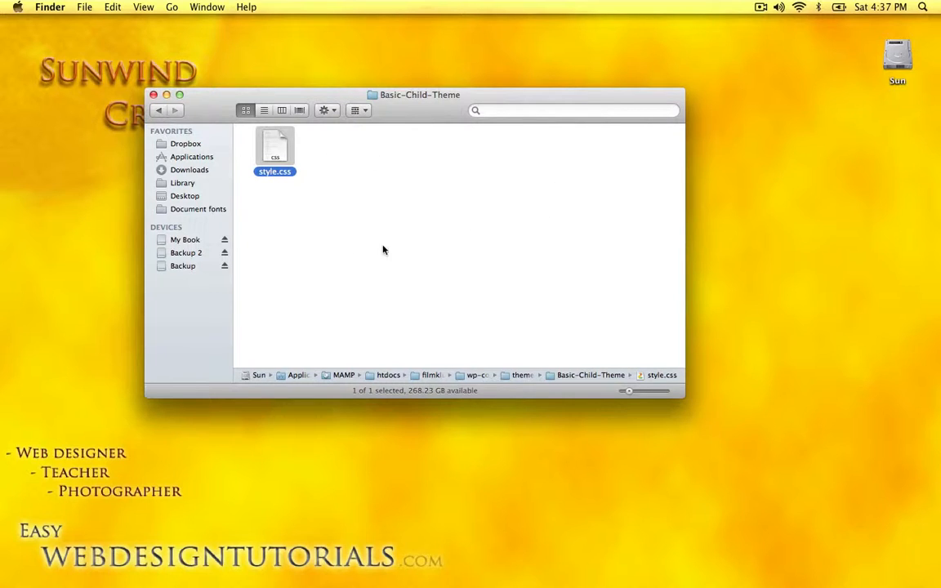
mouse_move(381, 199)
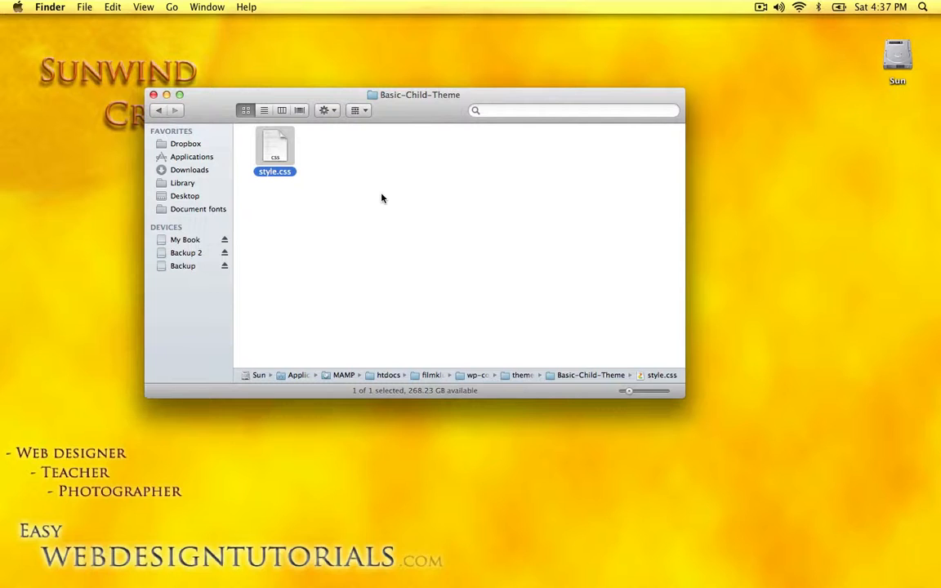
mouse_move(539, 226)
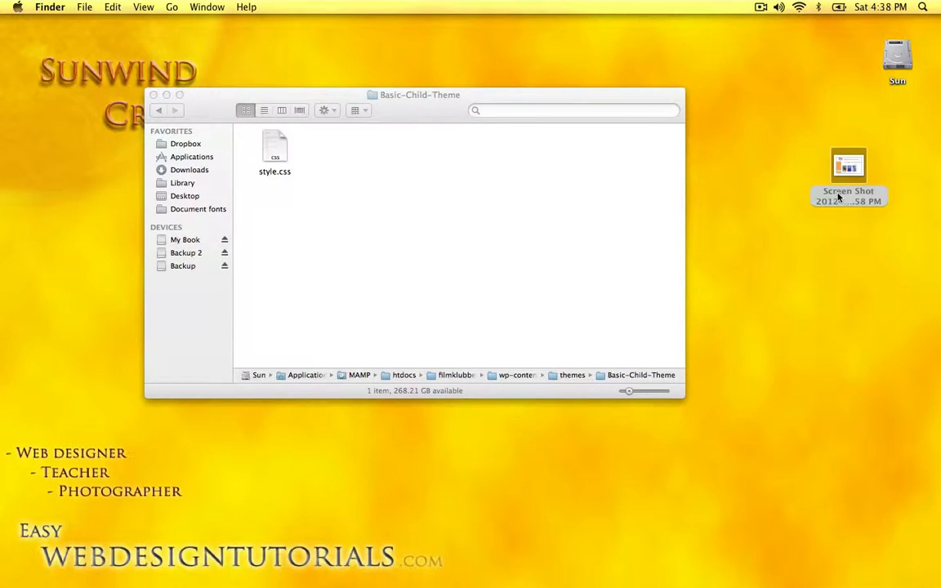
Rename the desktop screen shot to 'screenshot' and drag it beside style.css in Basic-Child-Theme
double_click(848, 201)
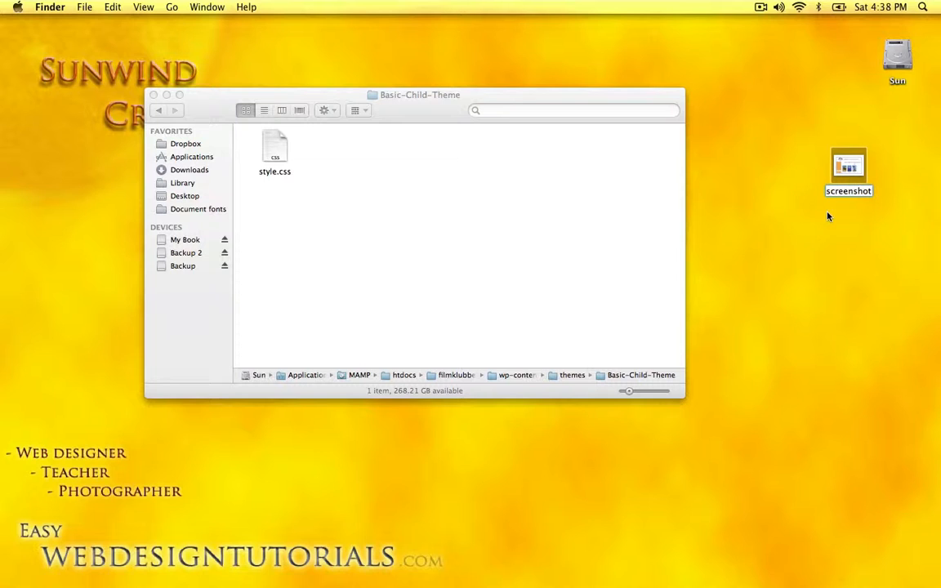
drag(848, 167, 351, 150)
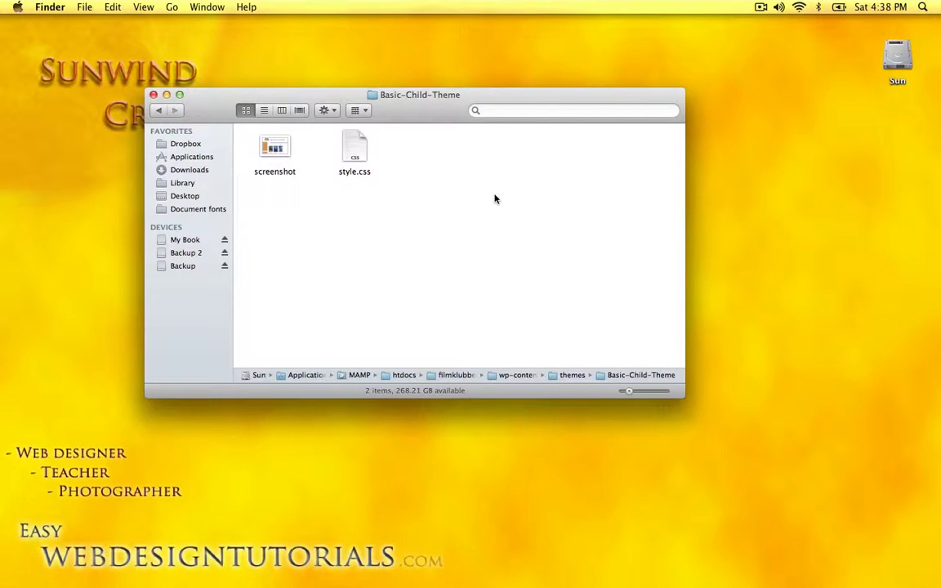
mouse_move(650, 222)
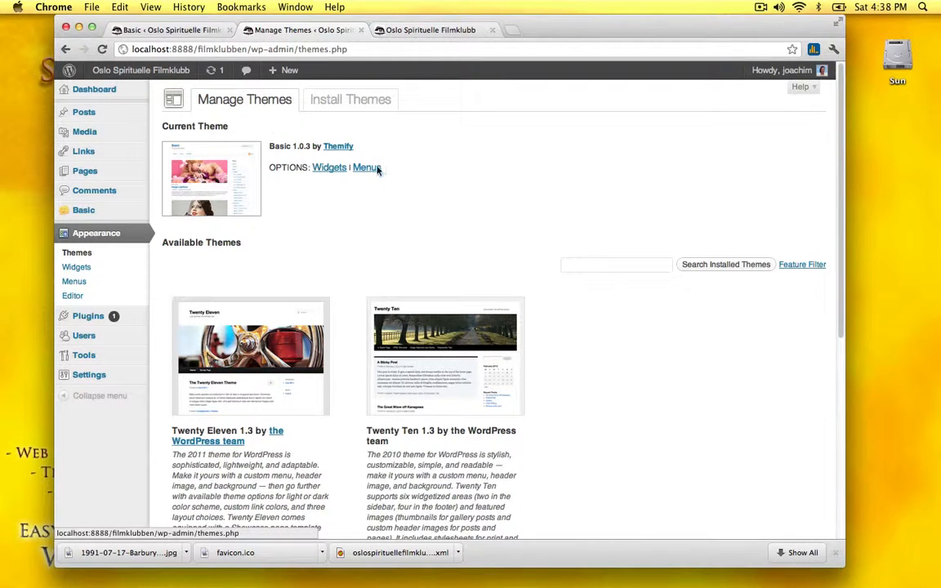
mouse_move(76, 268)
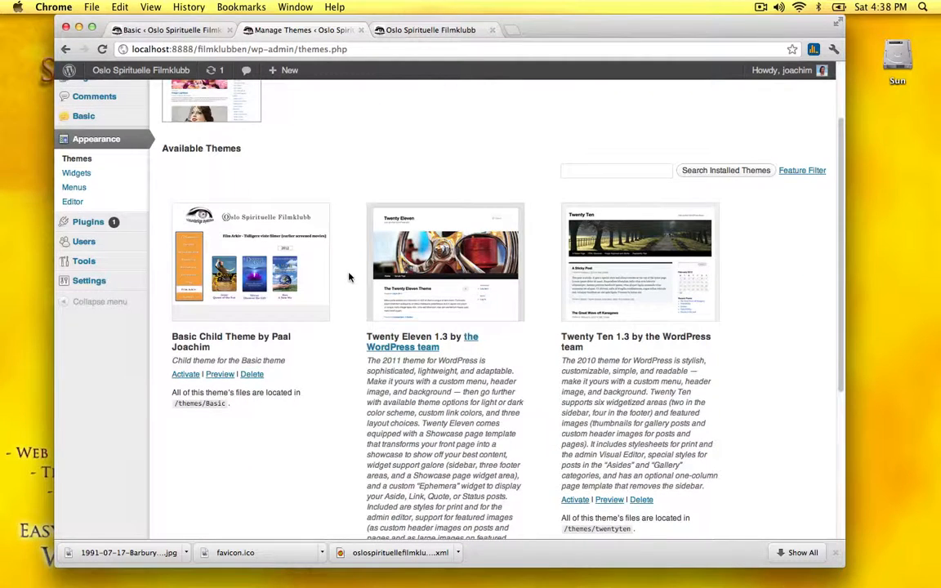
mouse_move(245, 271)
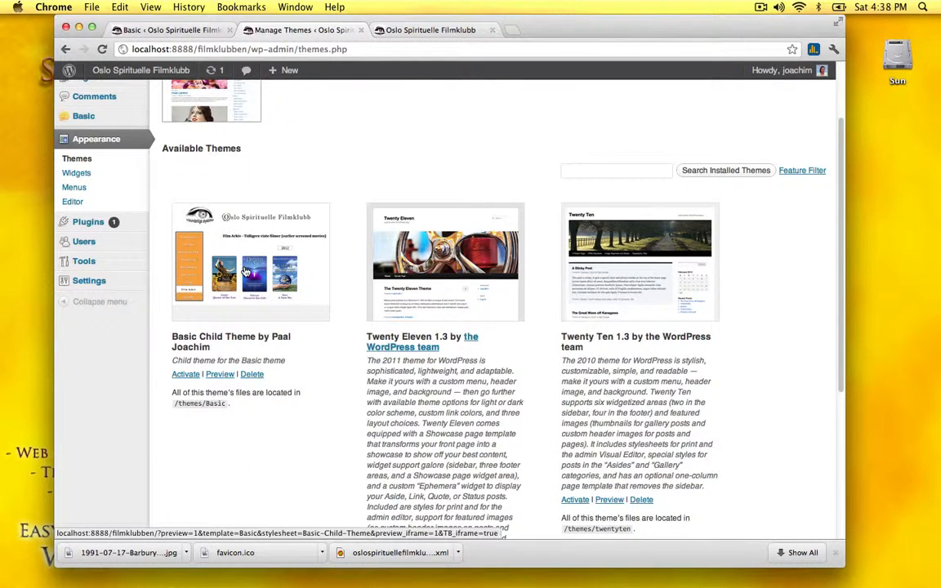